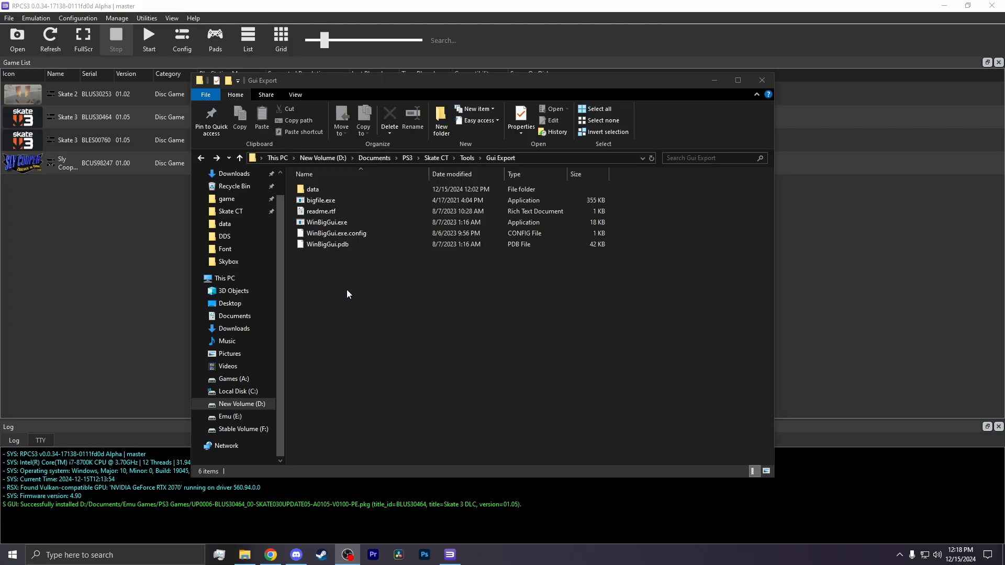
- Launch WinBigGui.exe and start the 'Unpack selected .big' file browser
{"action": "left_click", "coordinate": [326, 222]}
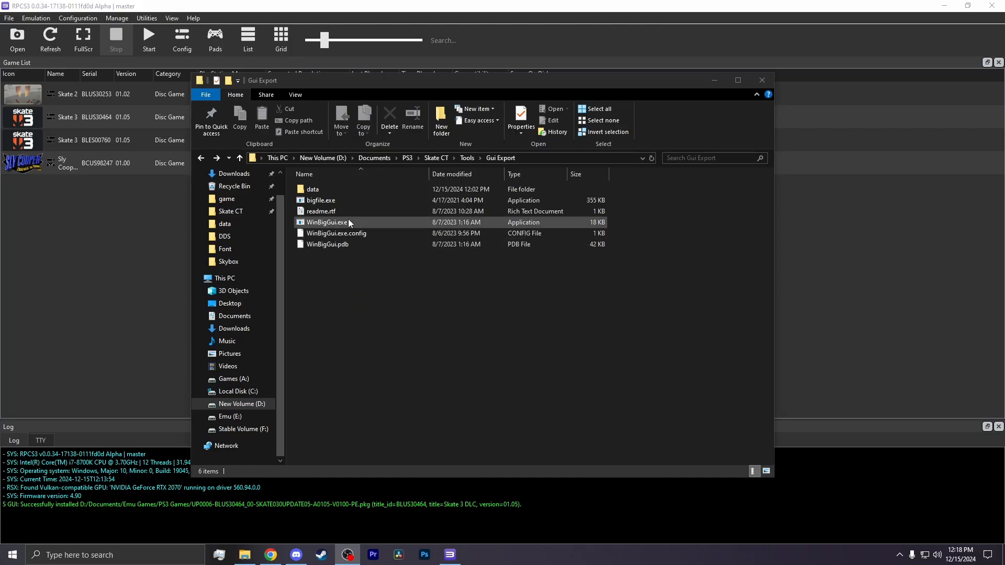
{"action": "double_click", "coordinate": [326, 222]}
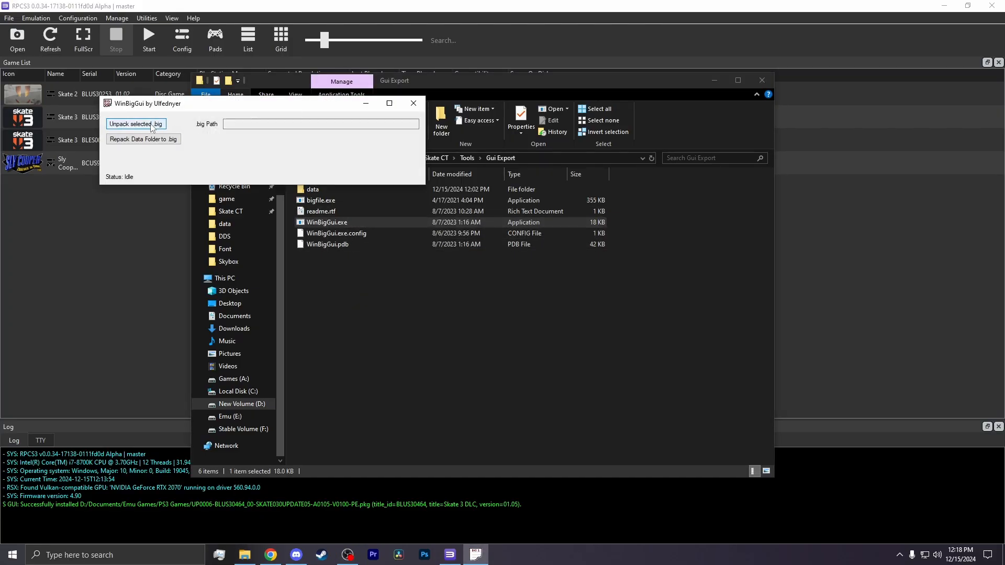
{"action": "left_click", "coordinate": [135, 123]}
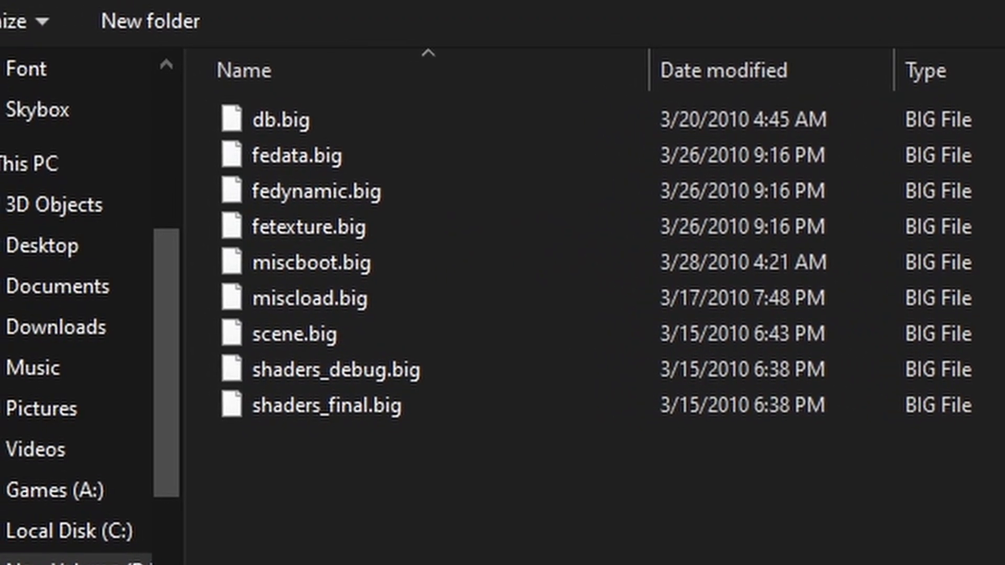
{"action": "left_click", "coordinate": [421, 420]}
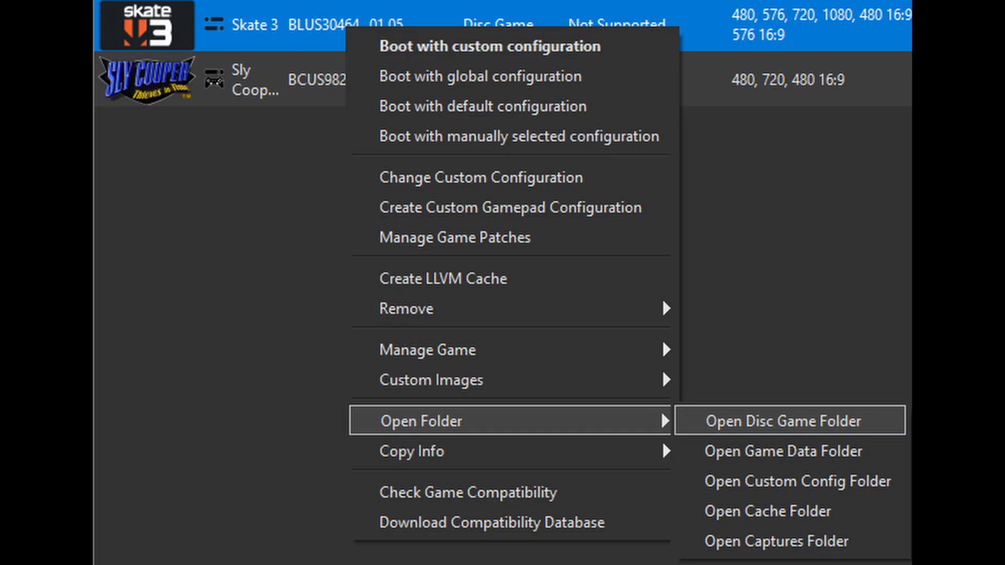
{"action": "left_click", "coordinate": [781, 421]}
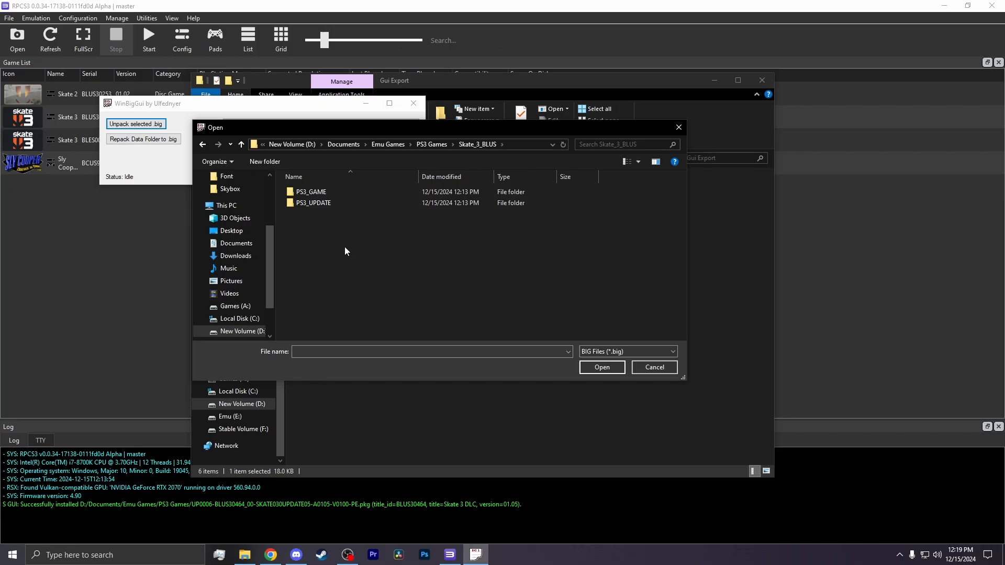
- Select miscload.big from PS3_GAME\USRDIR\data\big and unpack it
{"action": "double_click", "coordinate": [312, 192]}
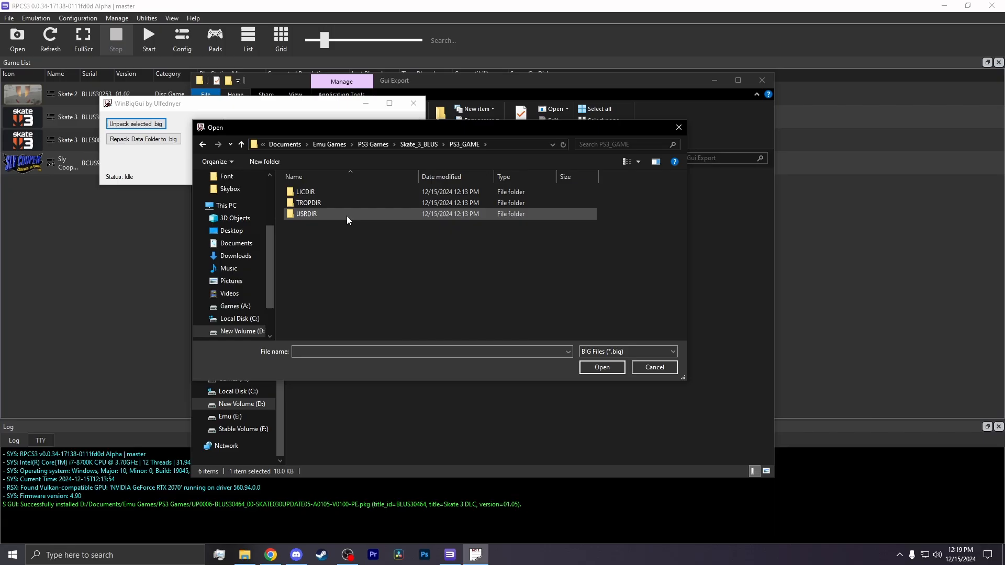
{"action": "double_click", "coordinate": [306, 213]}
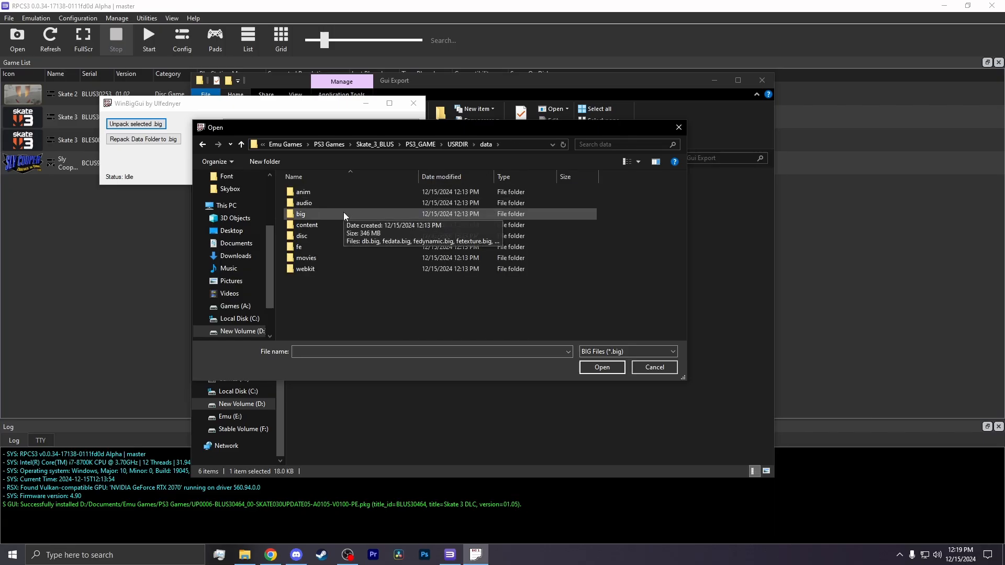
{"action": "double_click", "coordinate": [300, 214]}
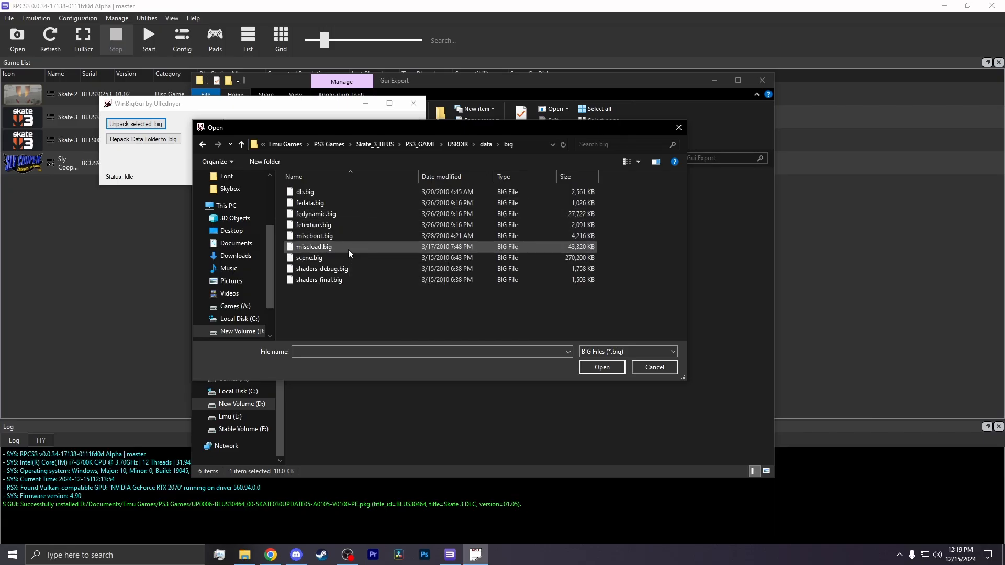
{"action": "left_click", "coordinate": [313, 247]}
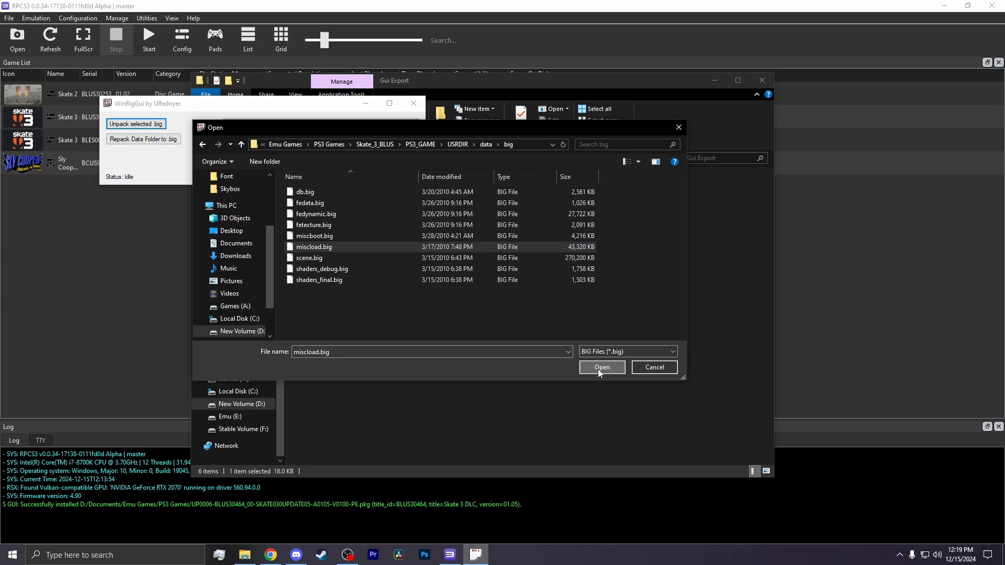
{"action": "left_click", "coordinate": [600, 367]}
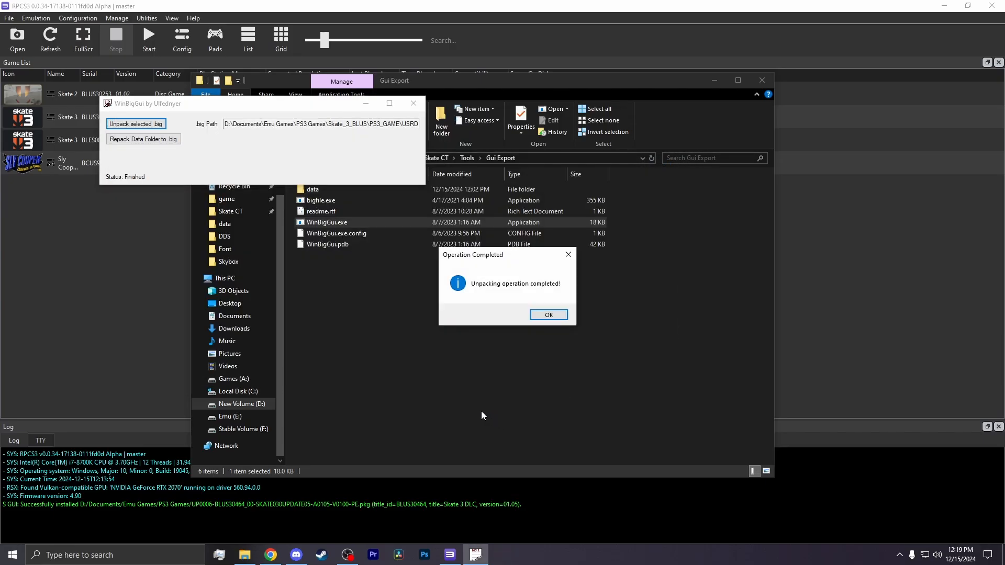
- Dismiss the completion message and locate DIST_skybox_downtown_Textures.psg in data\content\world\models
{"action": "left_click", "coordinate": [547, 315]}
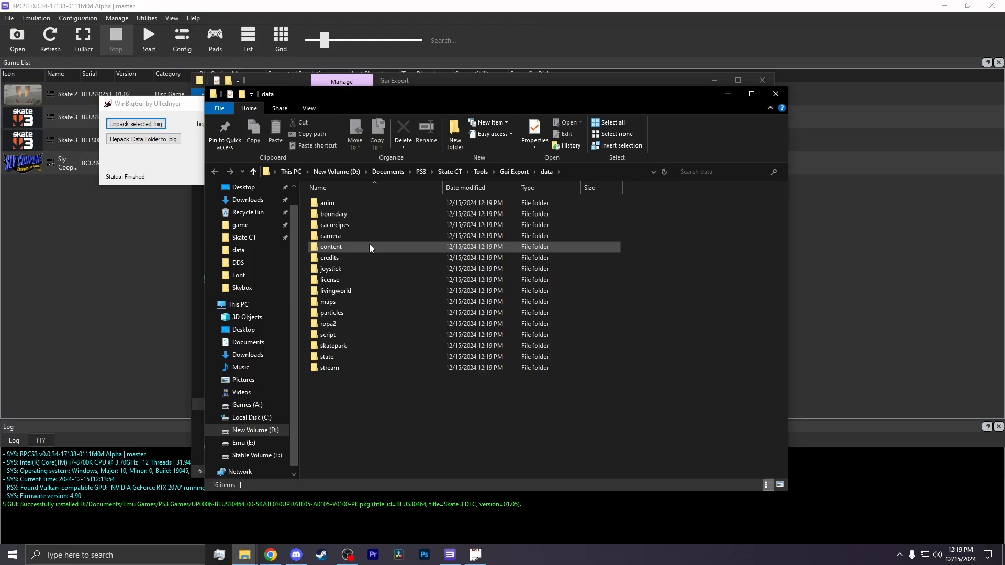
{"action": "double_click", "coordinate": [331, 247]}
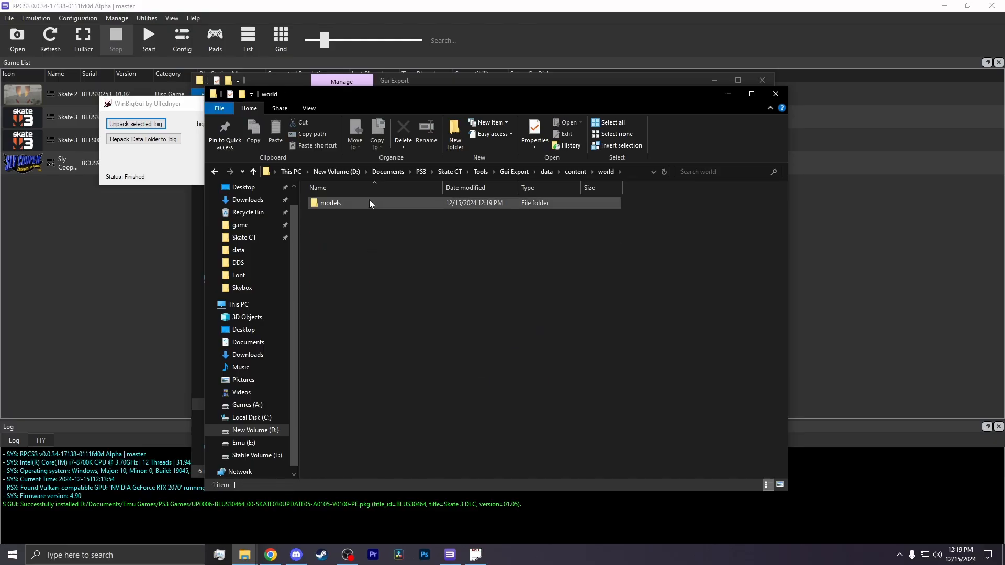
{"action": "double_click", "coordinate": [330, 202]}
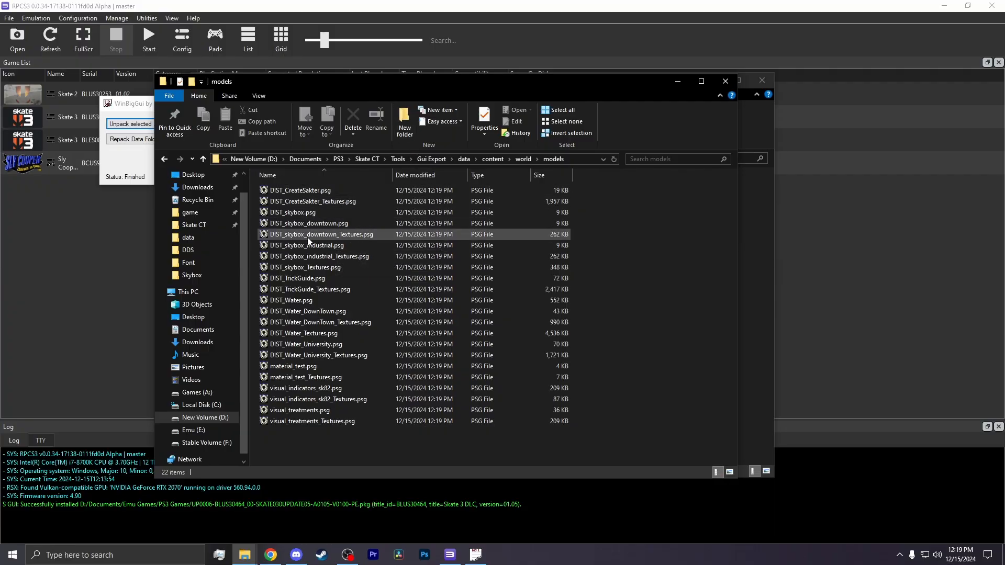
{"action": "right_click", "coordinate": [321, 234]}
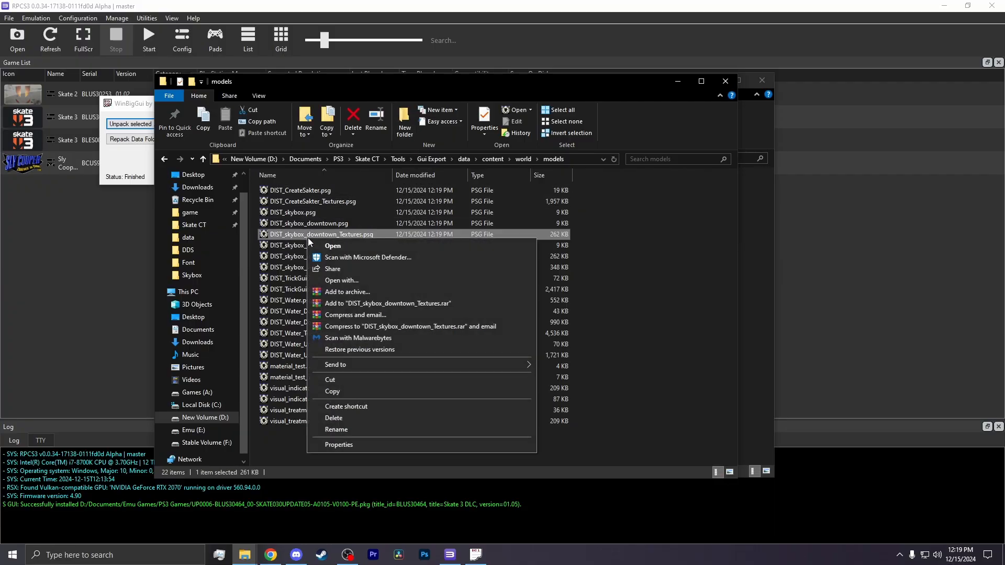
- Choose Noesis as the app to open the skybox textures file via Open with > Look for another app
{"action": "left_click", "coordinate": [341, 281]}
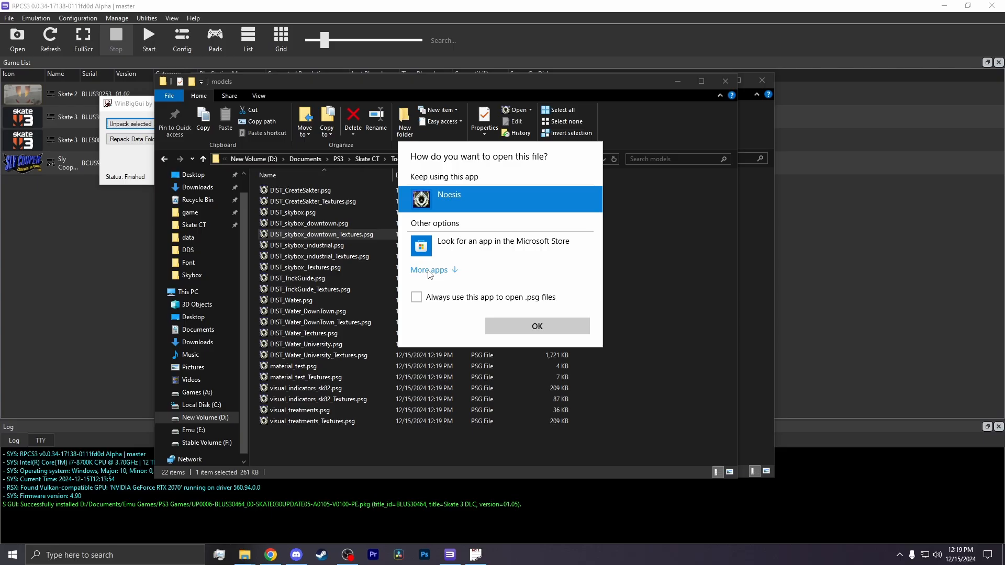
{"action": "left_click", "coordinate": [428, 269]}
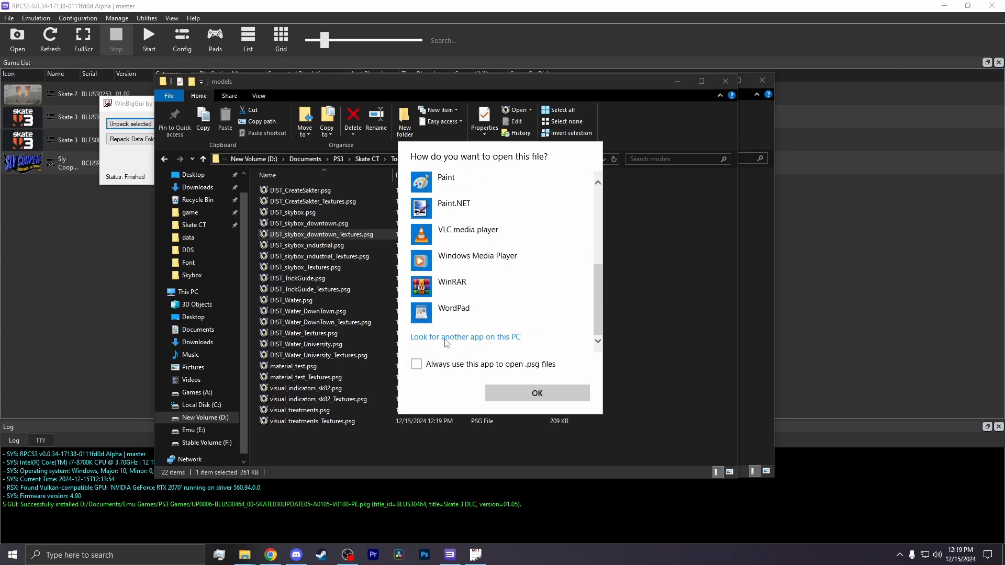
{"action": "left_click", "coordinate": [465, 336]}
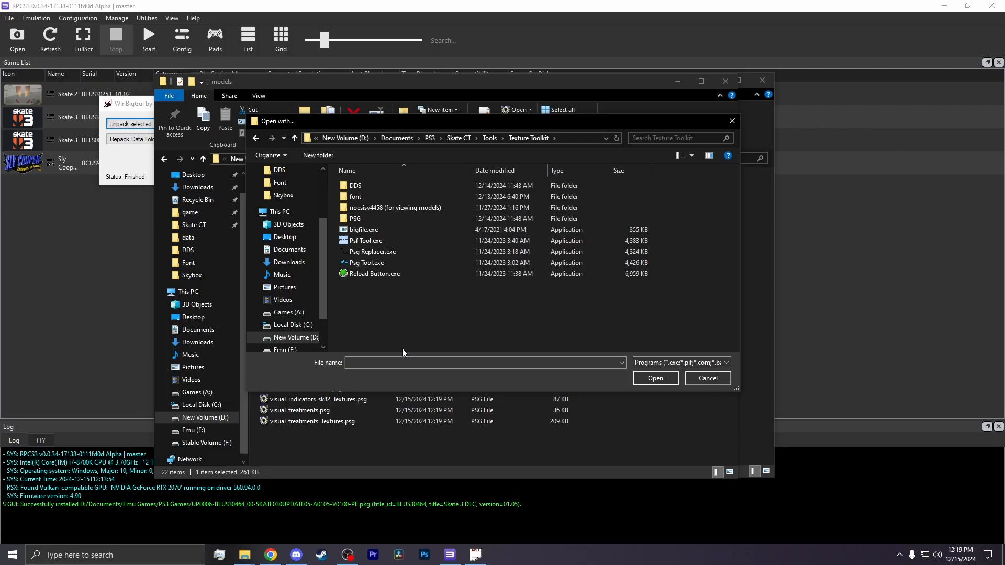
{"action": "double_click", "coordinate": [394, 207]}
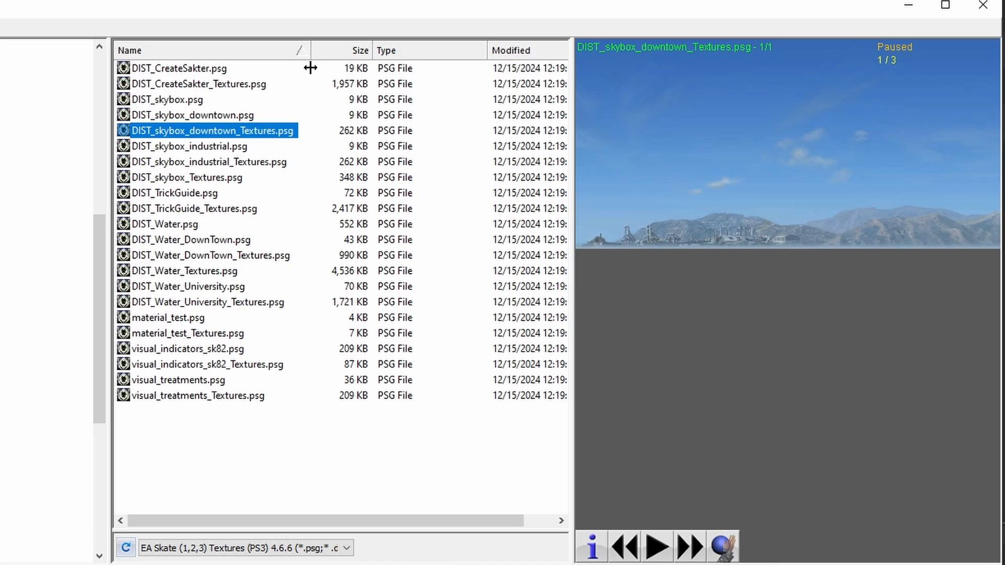
{"action": "mouse_move", "coordinate": [313, 73]}
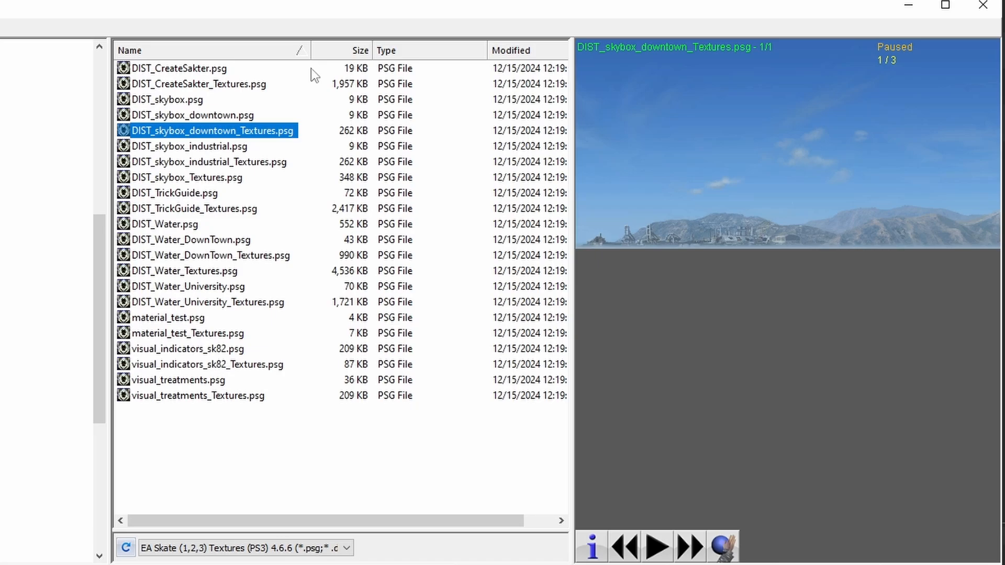
{"action": "mouse_move", "coordinate": [275, 124]}
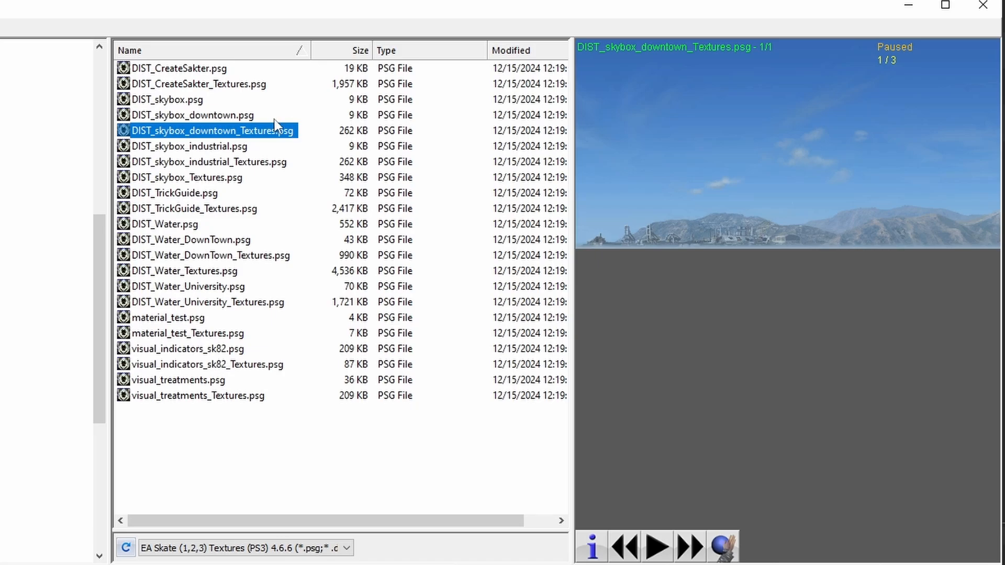
{"action": "mouse_move", "coordinate": [215, 120]}
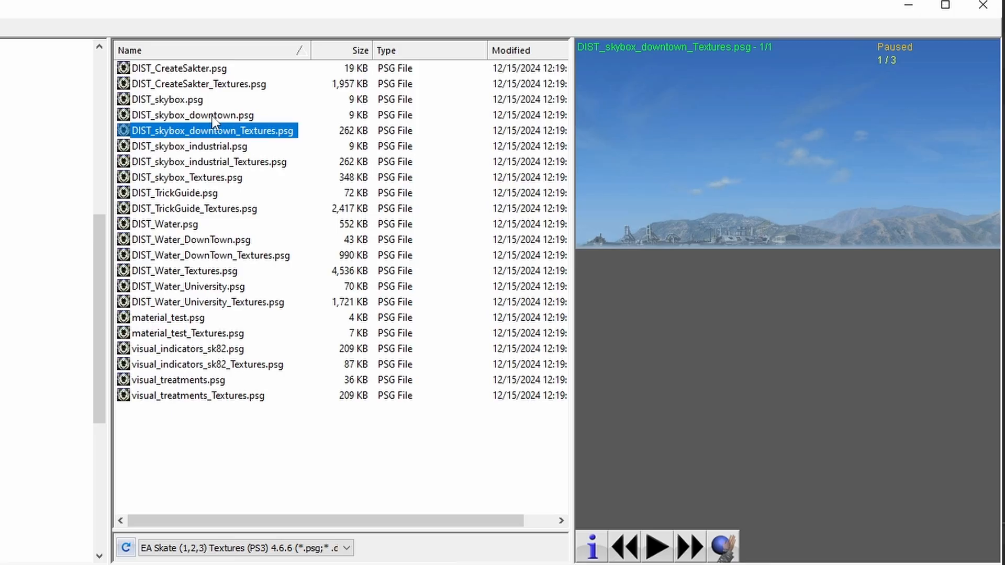
- Select DIST_skybox_downtown.psg in the Noesis file list after viewing the textures preview
{"action": "left_click", "coordinate": [191, 115]}
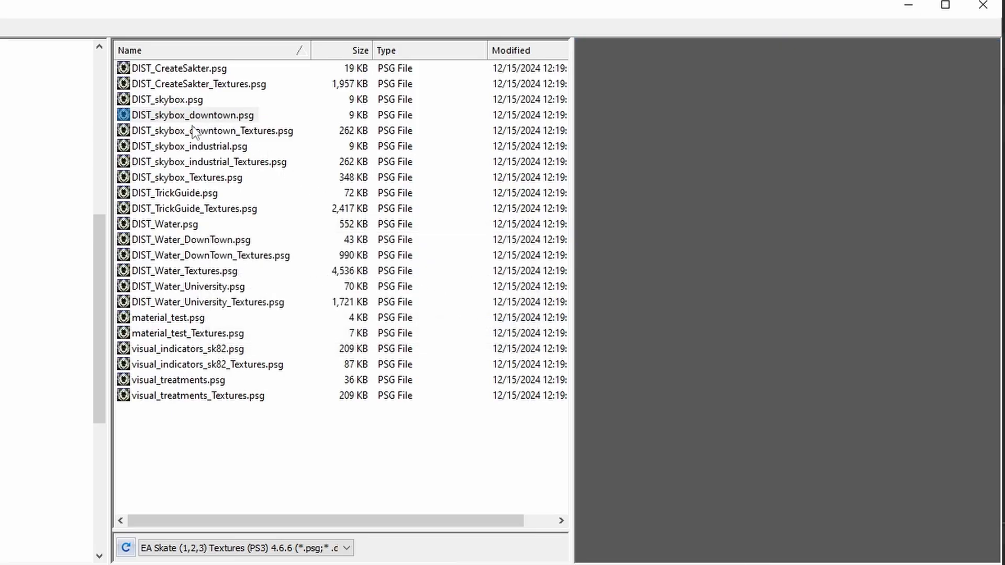
{"action": "mouse_move", "coordinate": [193, 147]}
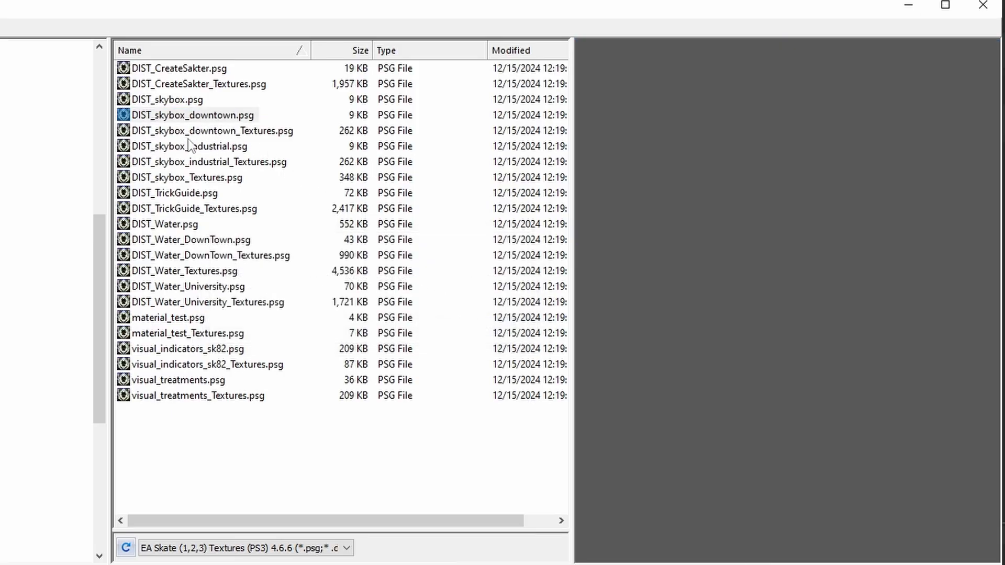
{"action": "mouse_move", "coordinate": [253, 145]}
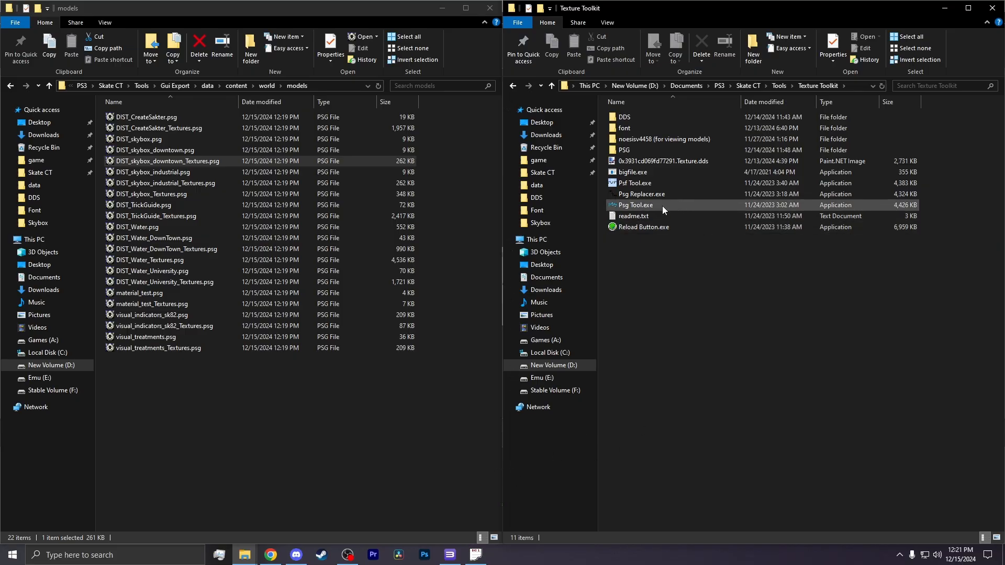
- Convert DIST_skybox_Textures.psg in the Texture Tool and view the extracted DDS folder and halosky.jpg
{"action": "double_click", "coordinate": [635, 205]}
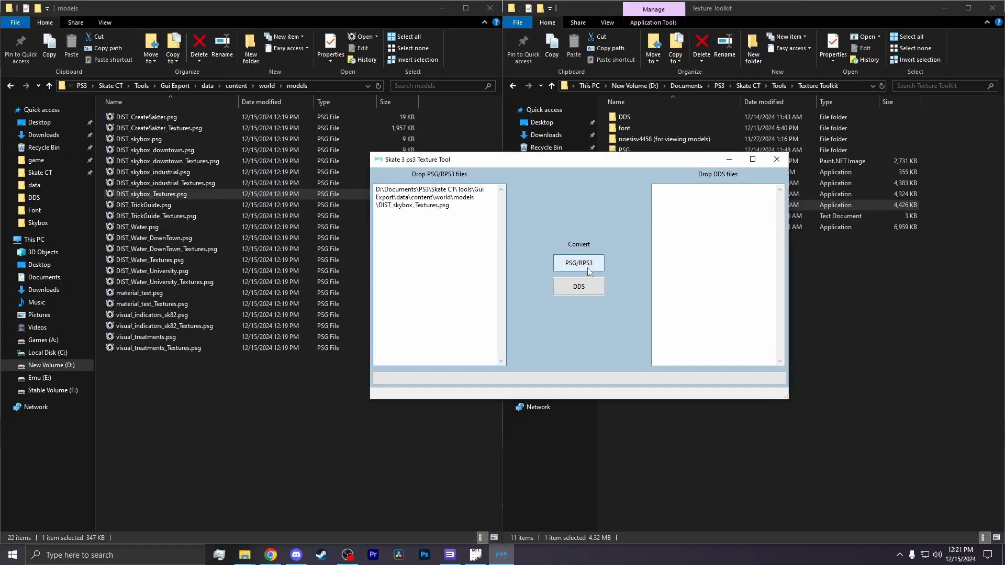
{"action": "left_click", "coordinate": [578, 286]}
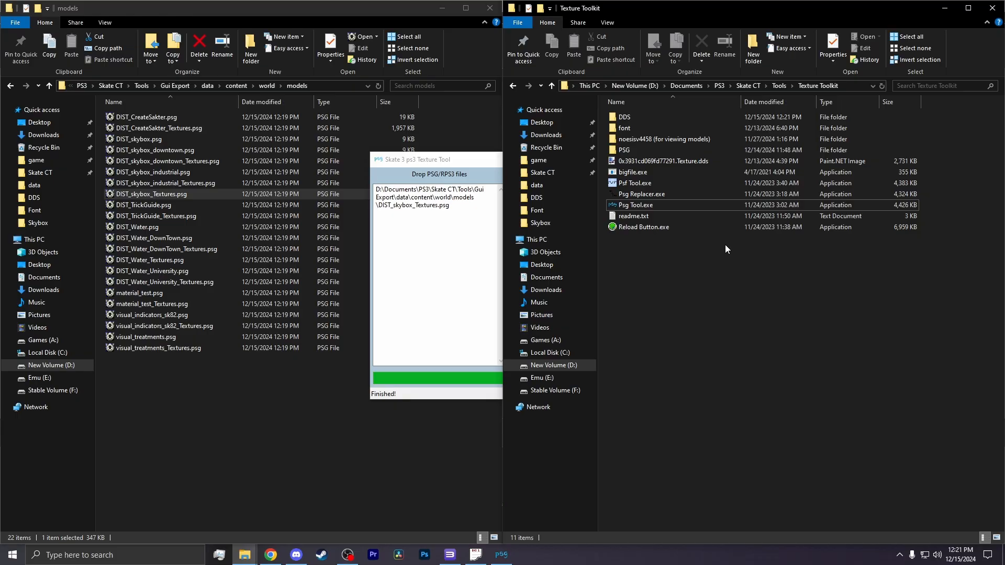
{"action": "double_click", "coordinate": [624, 116]}
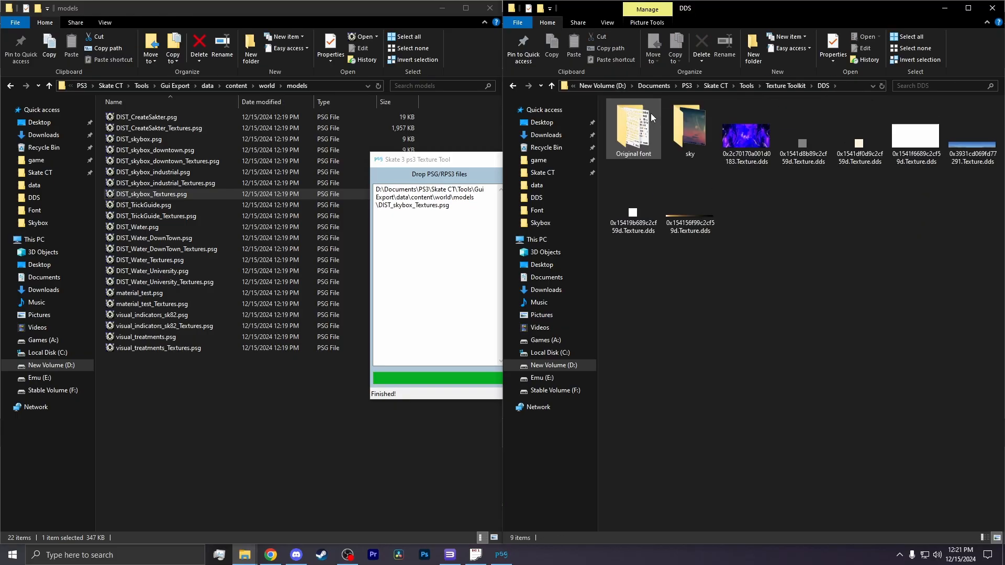
{"action": "left_click", "coordinate": [802, 135]}
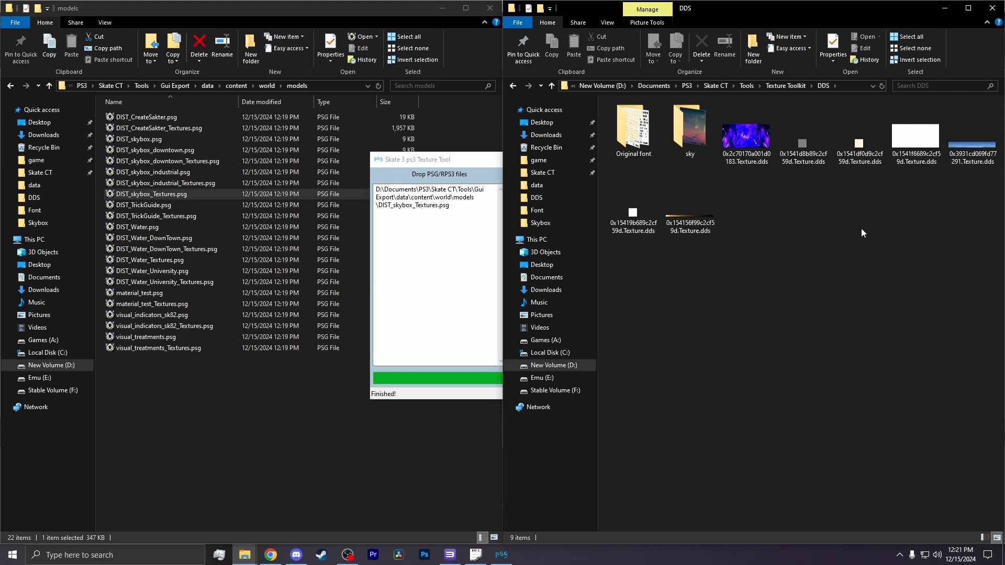
{"action": "left_click", "coordinate": [690, 186]}
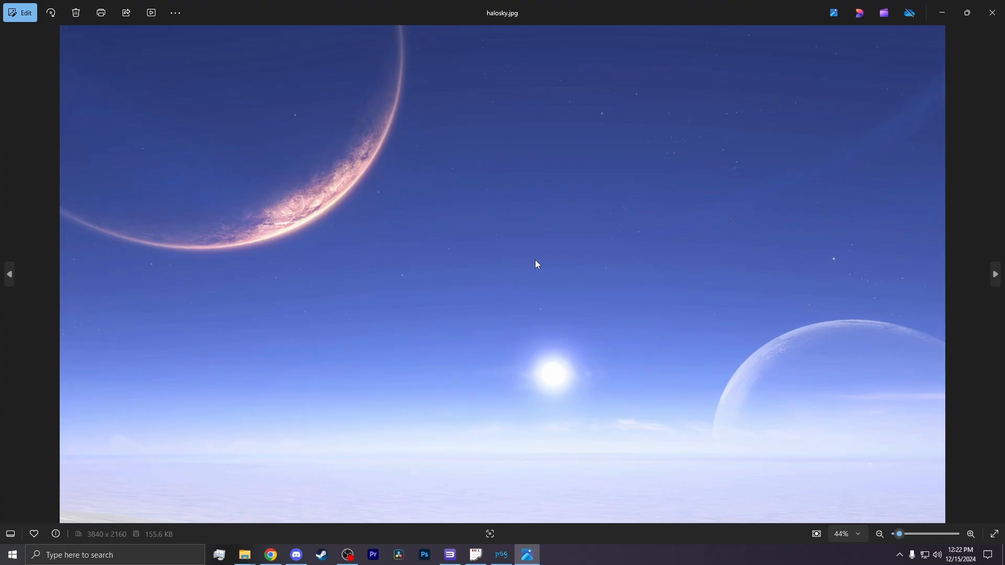
{"action": "mouse_move", "coordinate": [907, 270]}
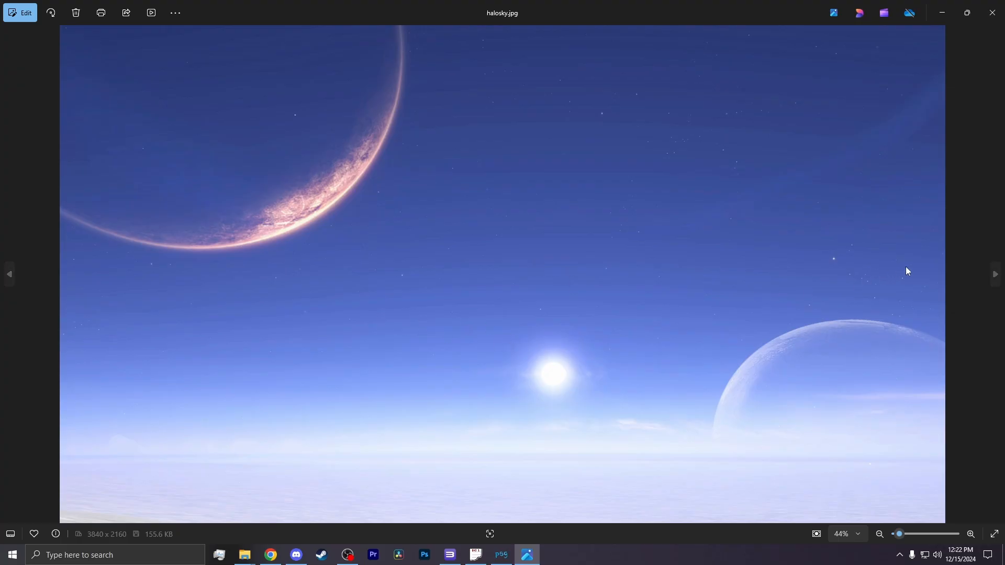
{"action": "mouse_move", "coordinate": [994, 274]}
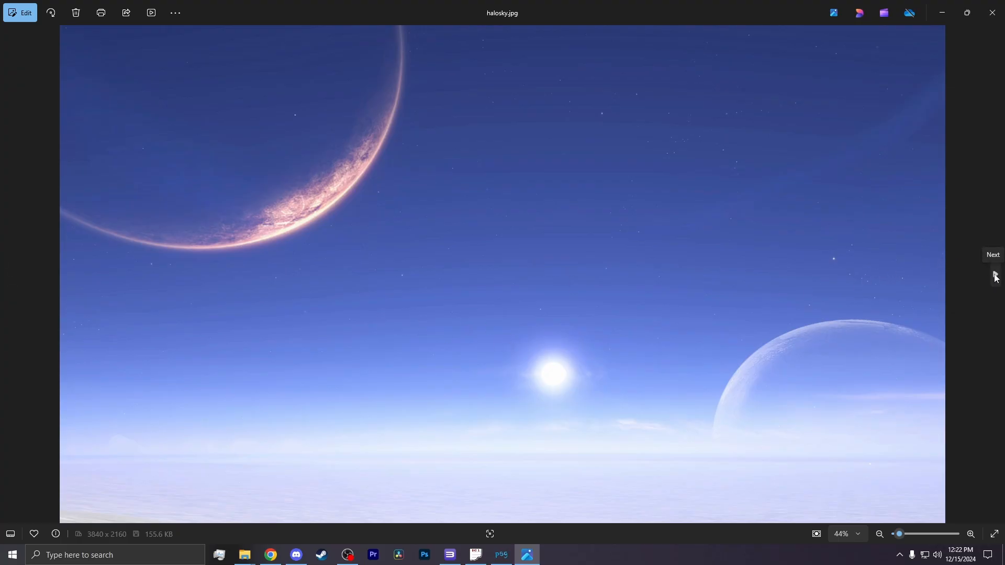
- Move from halosky.jpg to the next picture in Photos
{"action": "left_click", "coordinate": [992, 274]}
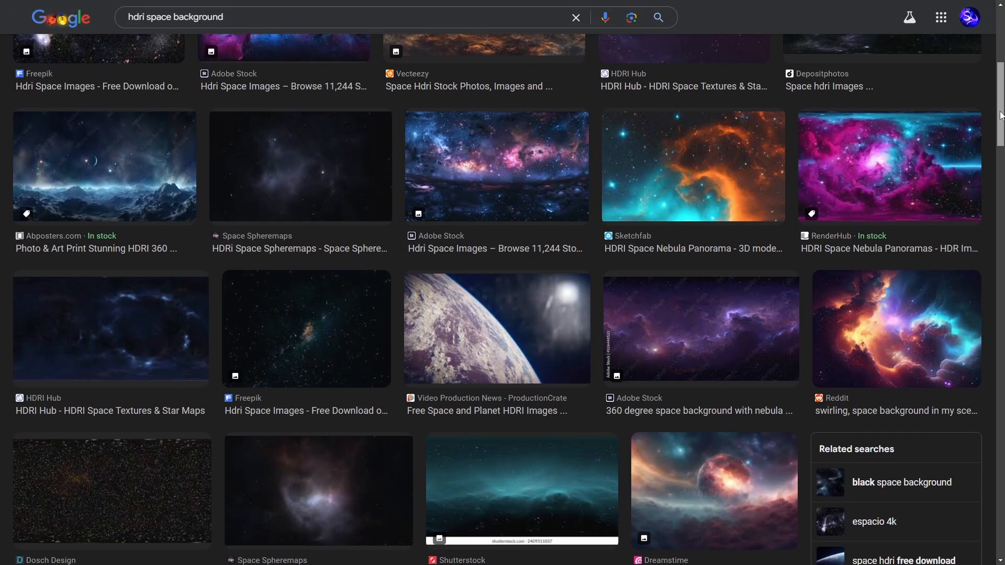
- Scroll through the "hdri space background" image results
{"action": "scroll", "scroll_direction": "down", "scroll_amount": 3}
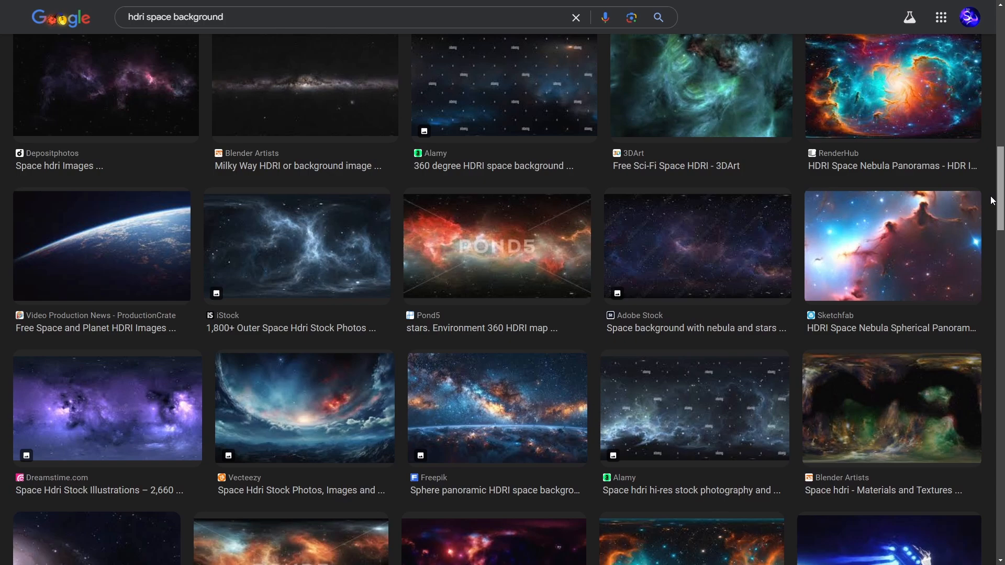
{"action": "scroll", "scroll_direction": "down", "scroll_amount": 3}
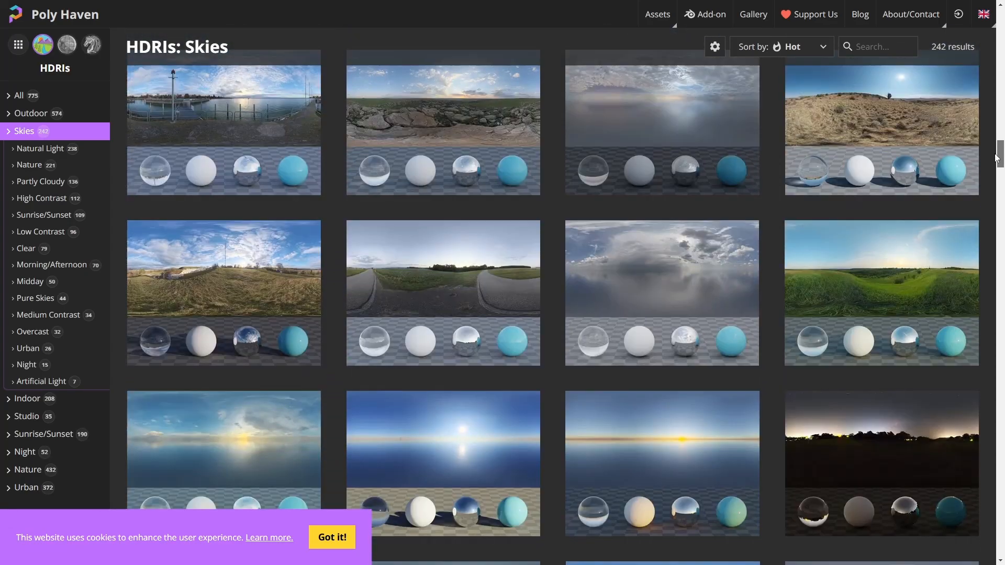
- Pick Kloofendal Overcast (Pure Sky) from the Skies HDRIs and choose the EXR download format
{"action": "scroll", "scroll_direction": "down", "scroll_amount": 3}
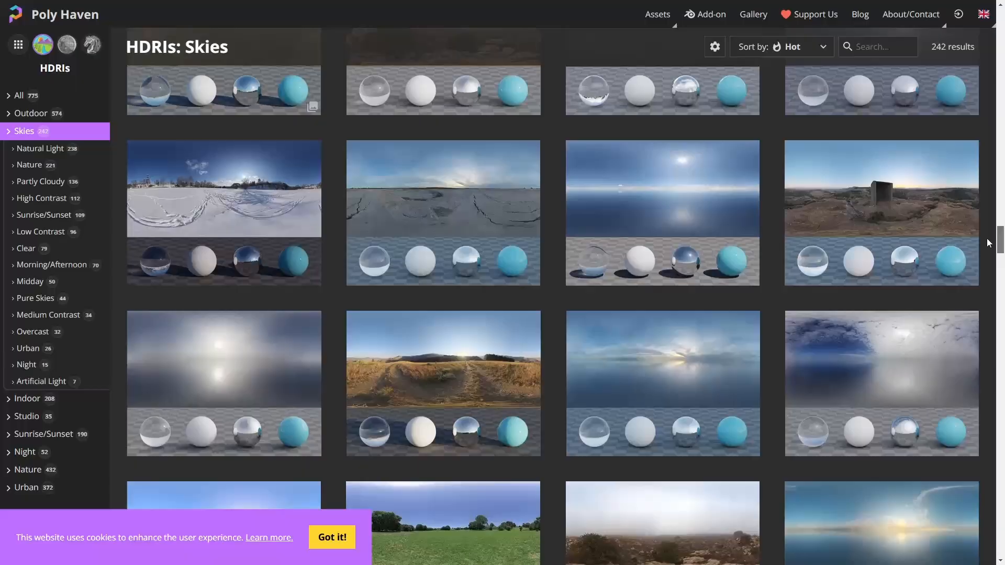
{"action": "scroll", "scroll_direction": "down", "scroll_amount": 3}
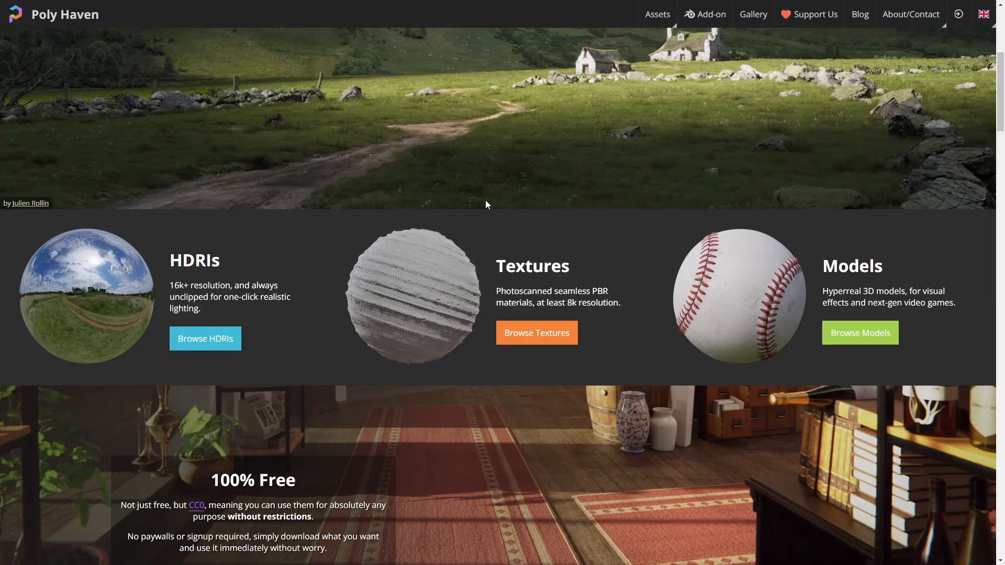
{"action": "left_click", "coordinate": [205, 338]}
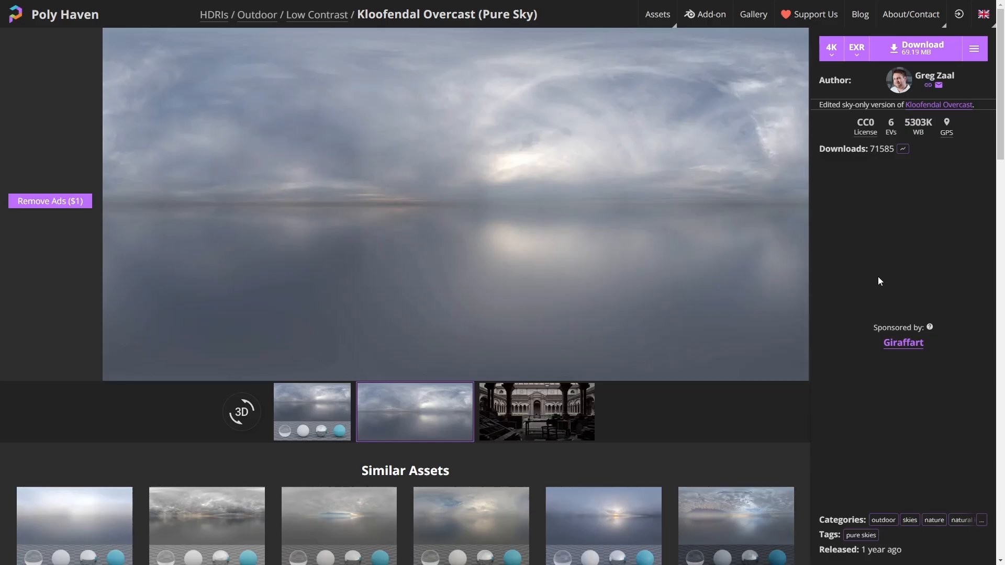
{"action": "mouse_move", "coordinate": [856, 52]}
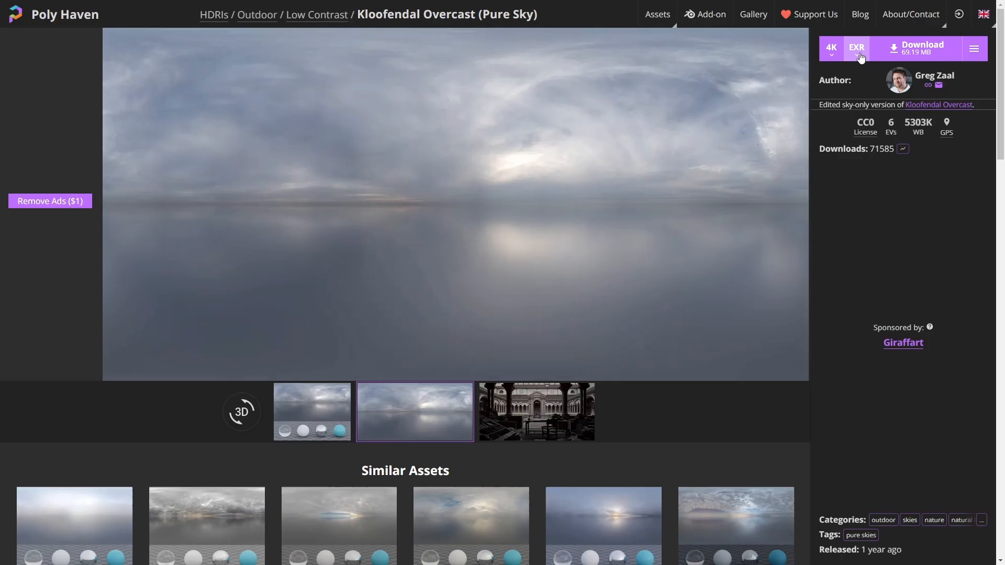
{"action": "left_click", "coordinate": [856, 47]}
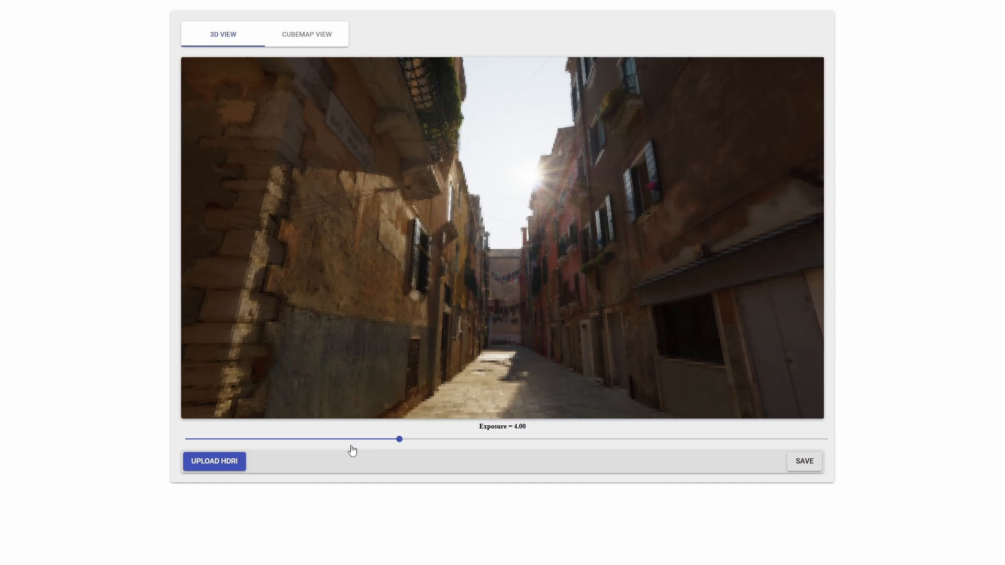
- Load farm_field_puresky_4k.hdr and compare its 3D view with the unfolded cubemap view
{"action": "left_click", "coordinate": [213, 460]}
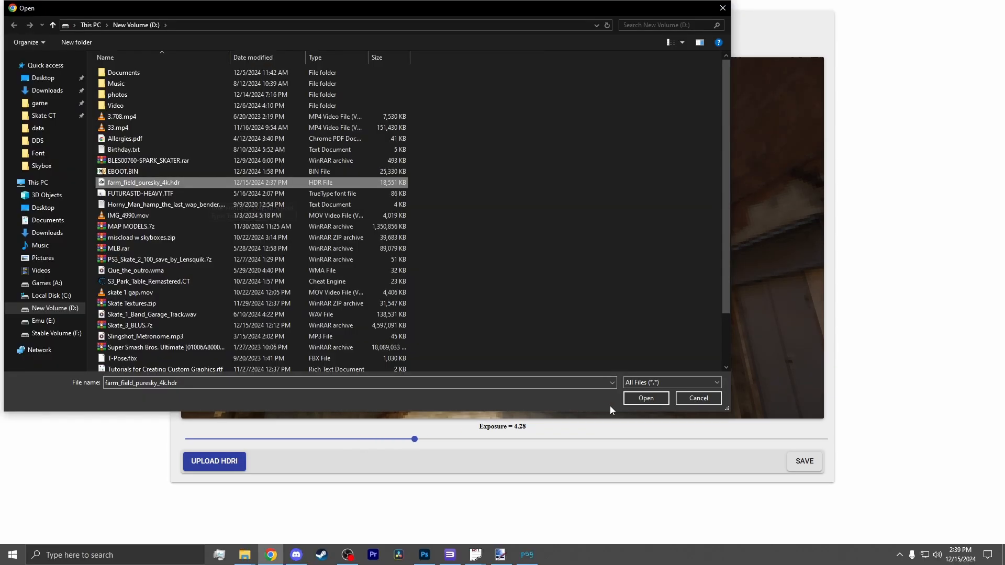
{"action": "left_click", "coordinate": [646, 398]}
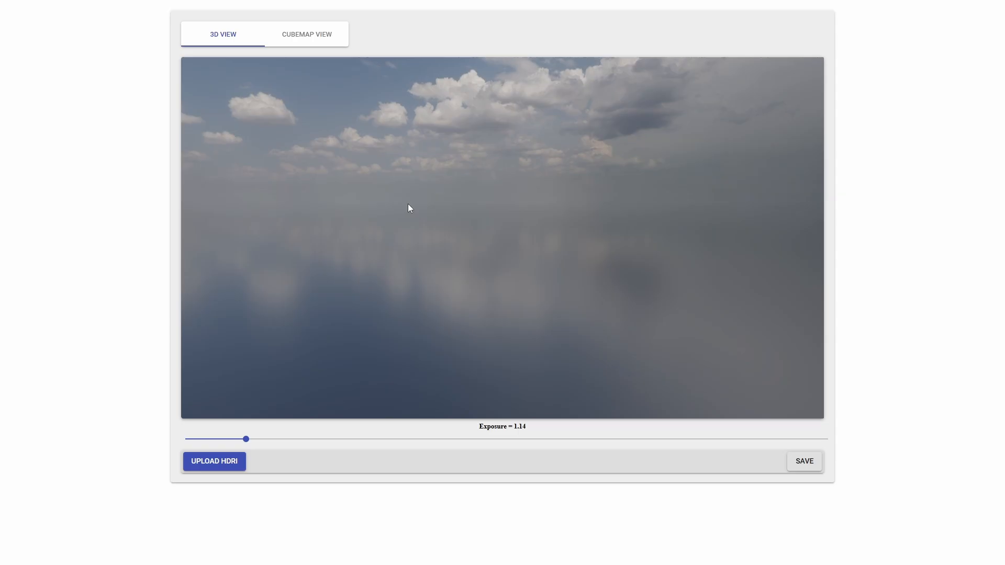
{"action": "left_click", "coordinate": [307, 34]}
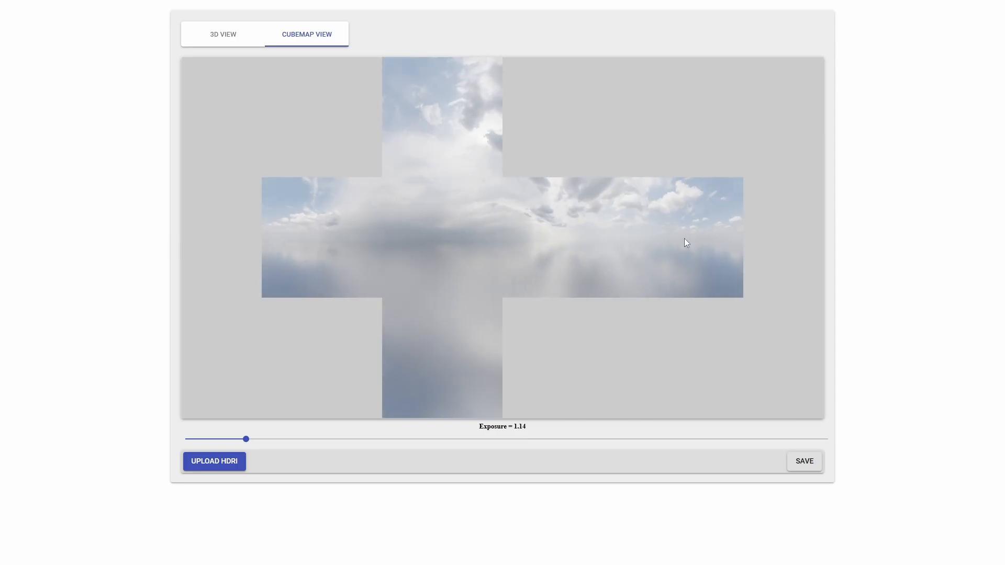
{"action": "left_click", "coordinate": [222, 33]}
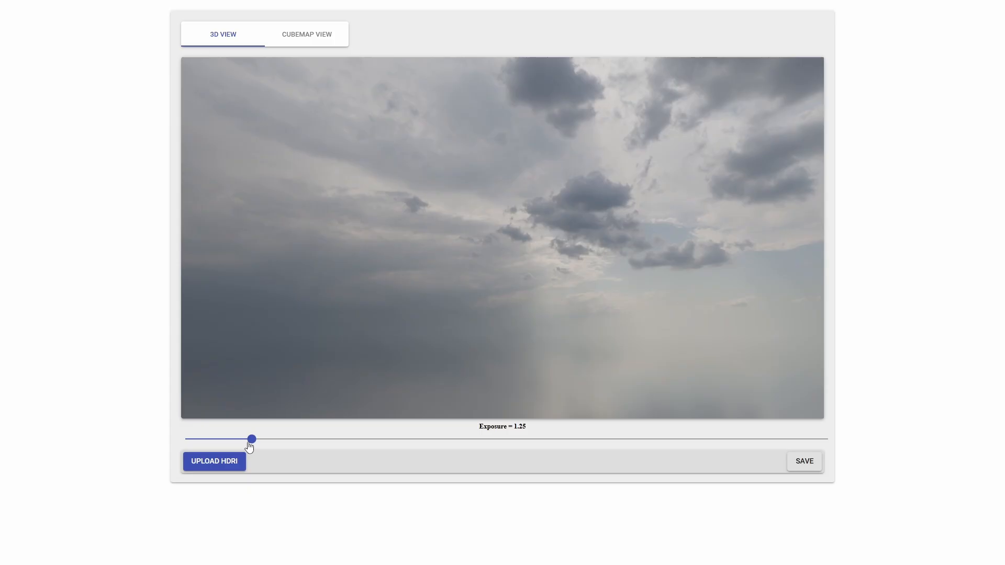
{"action": "left_click", "coordinate": [306, 33]}
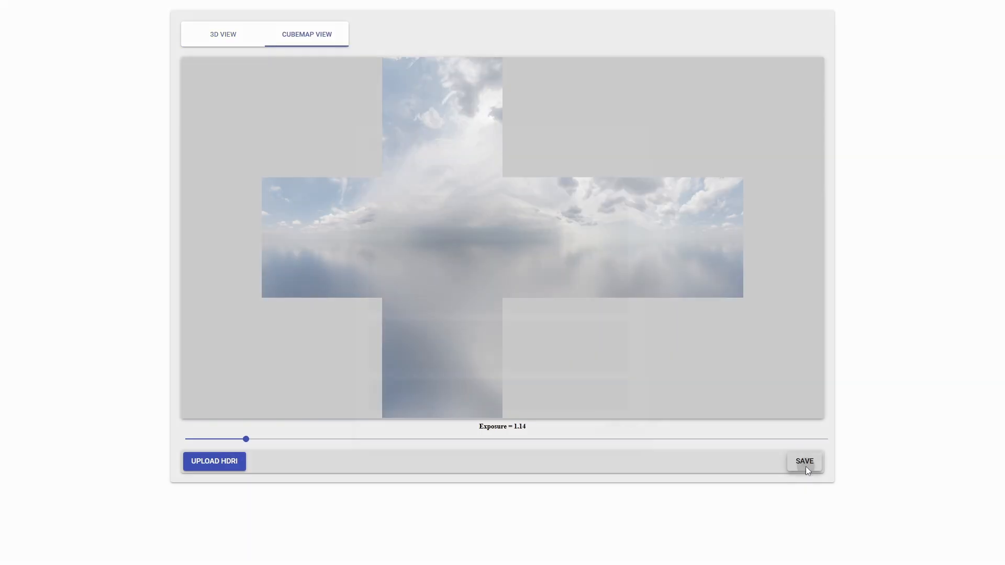
- Start the cubemap SAVE export and choose 512 resolution for the faces
{"action": "left_click", "coordinate": [804, 460]}
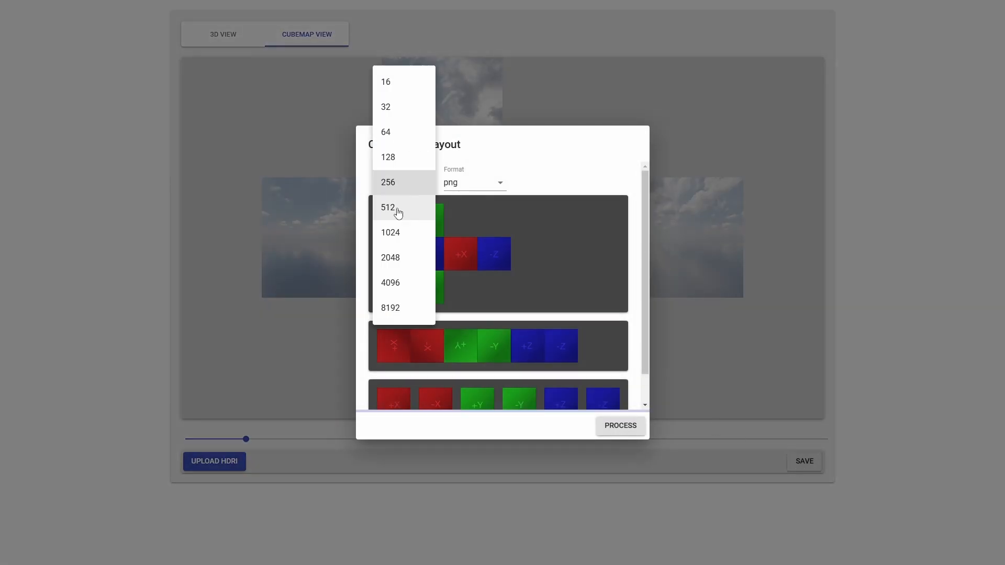
{"action": "left_click", "coordinate": [387, 207]}
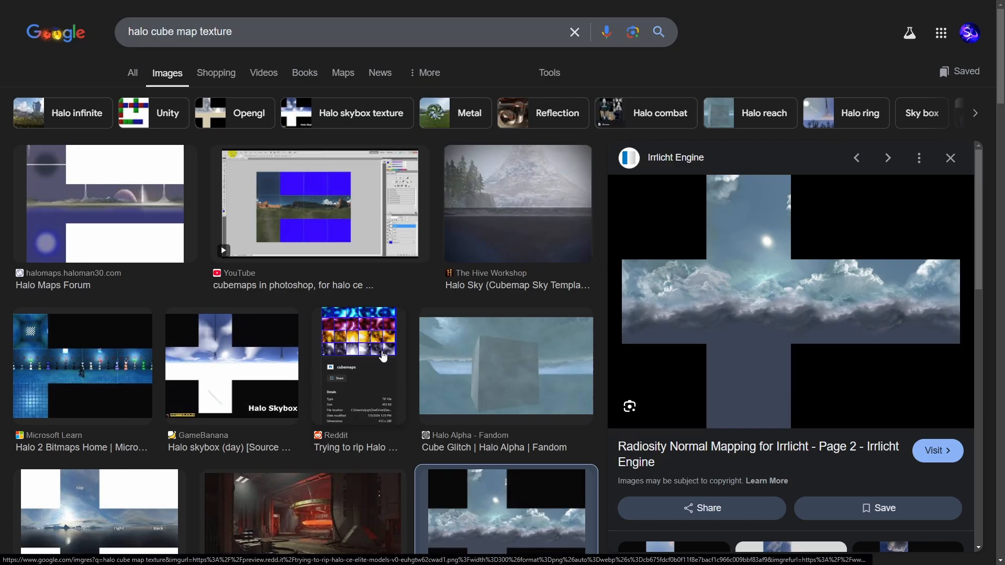
- Scroll through the "halo cube map texture" image results
{"action": "scroll", "scroll_direction": "down", "scroll_amount": 3}
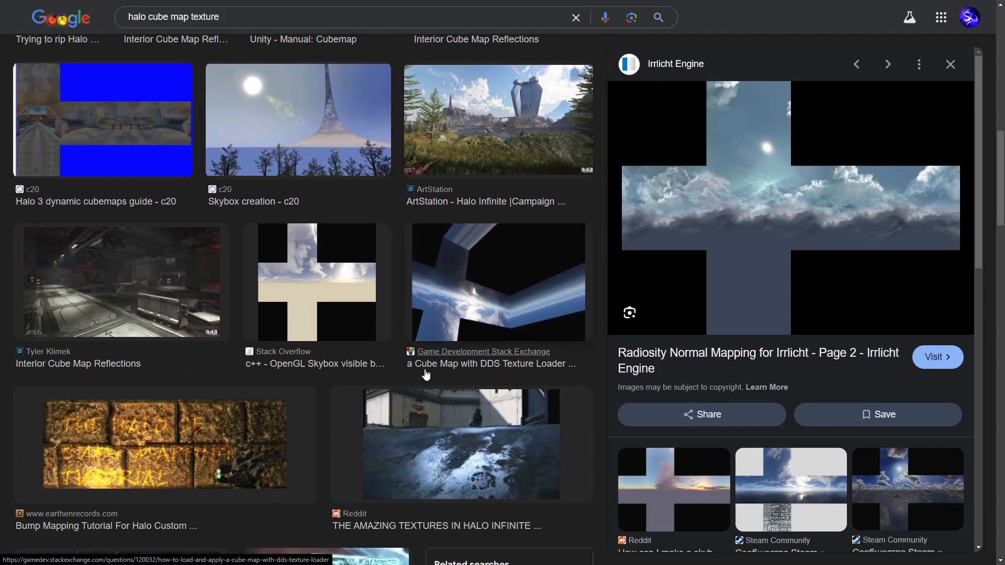
{"action": "scroll", "scroll_direction": "down", "scroll_amount": 3}
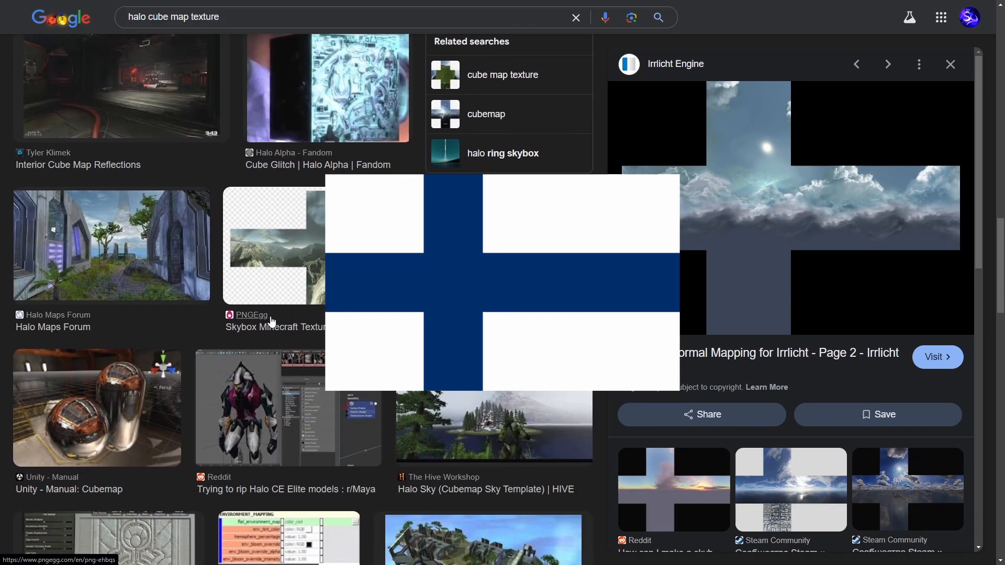
{"action": "scroll", "scroll_direction": "down", "scroll_amount": 3}
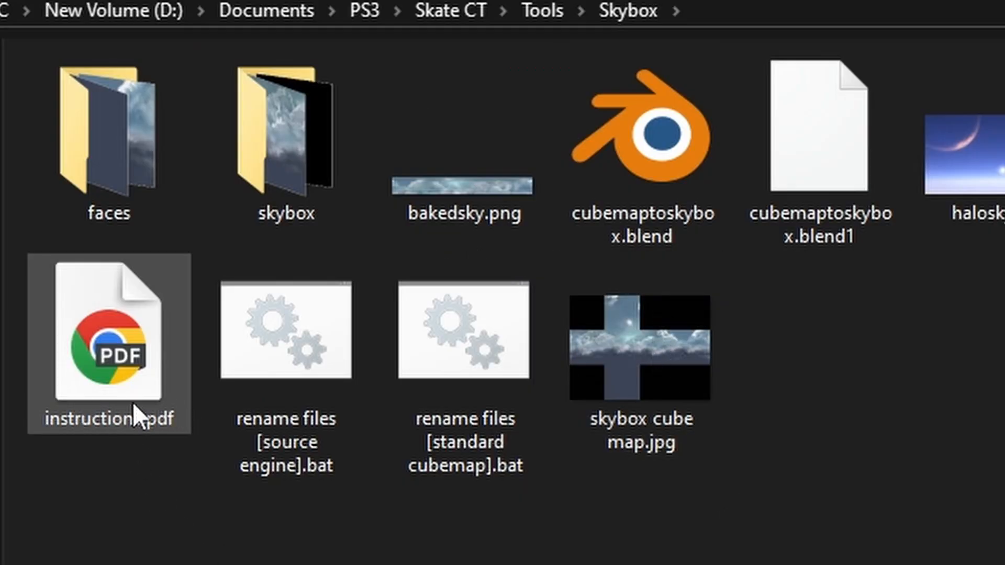
{"action": "mouse_move", "coordinate": [128, 420]}
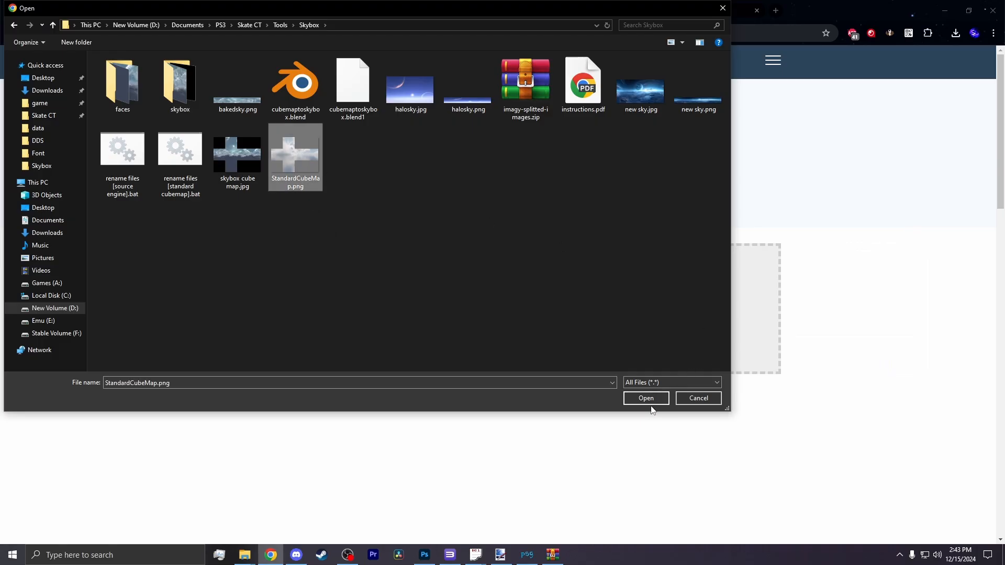
- Load StandardCubeMap.png, split it as a 4 by 3 grid and download imagy-splitted-images.zip
{"action": "left_click", "coordinate": [645, 397]}
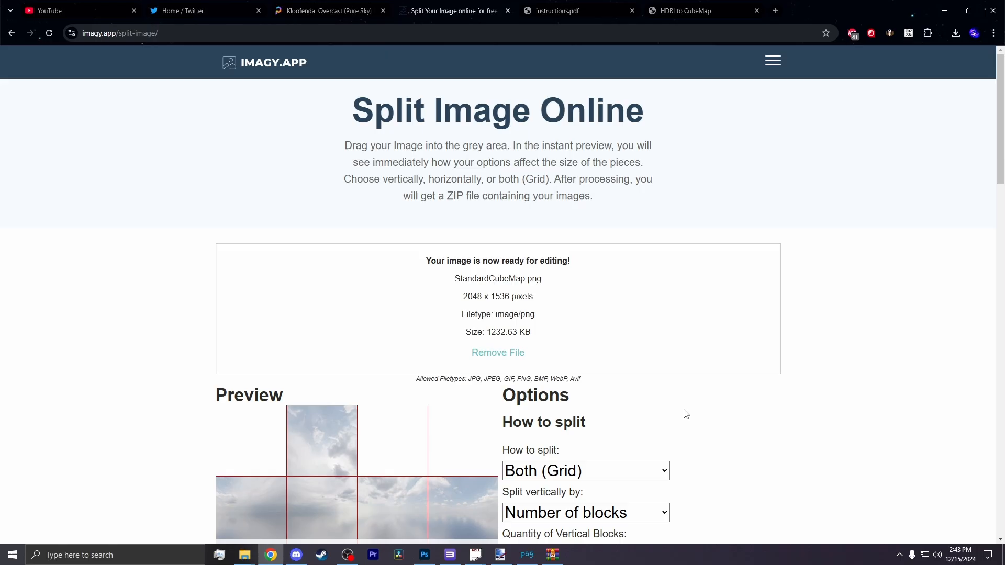
{"action": "scroll", "scroll_direction": "down", "scroll_amount": 3}
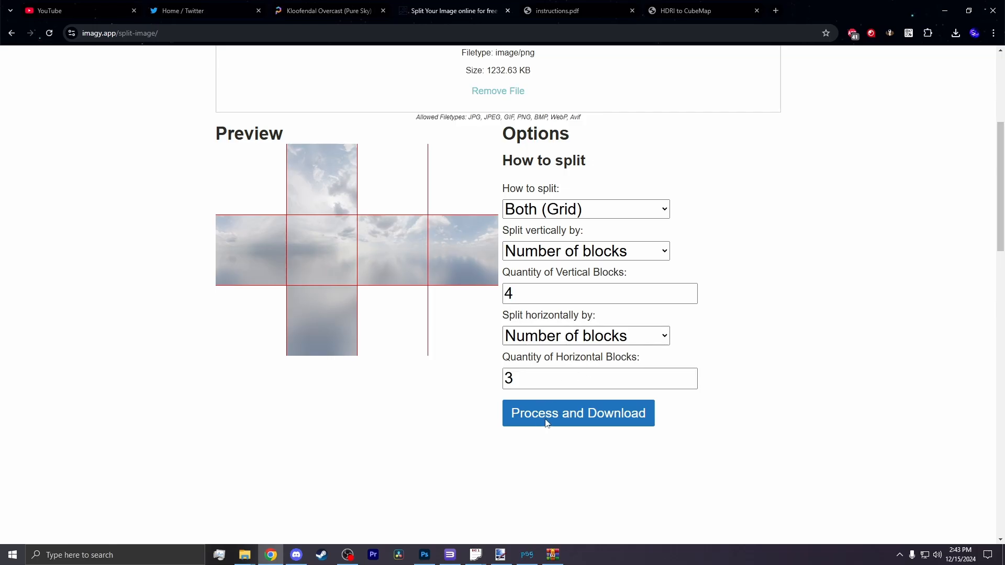
{"action": "left_click", "coordinate": [577, 412]}
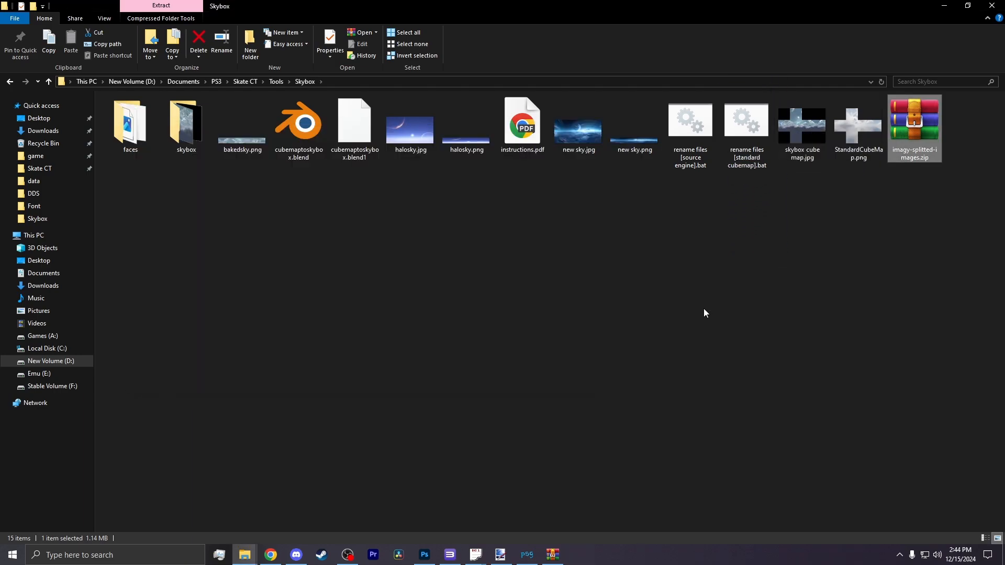
- Inspect the six sky images in the faces folder, then load cubemaptoskybox.blend in Blender
{"action": "double_click", "coordinate": [130, 121]}
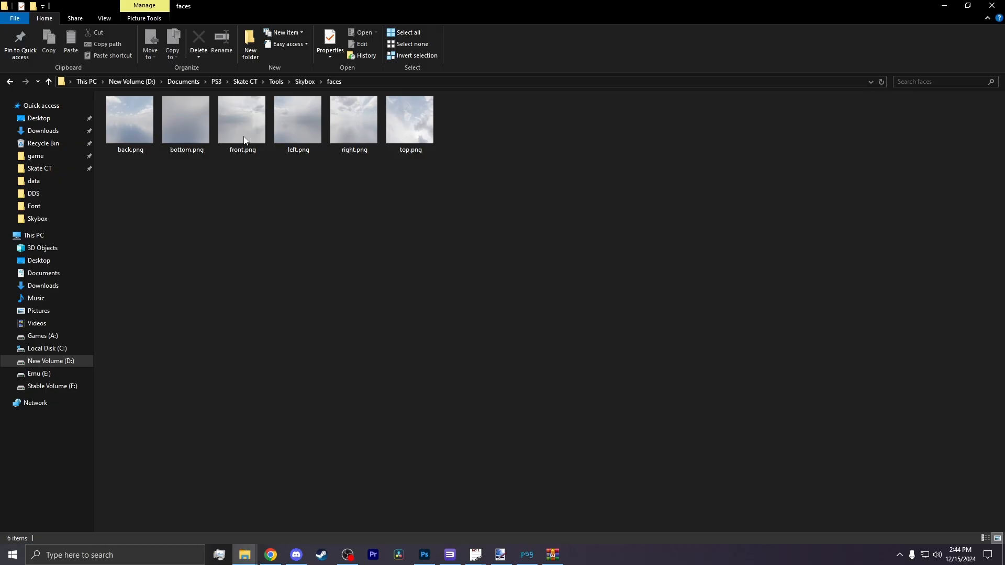
{"action": "mouse_move", "coordinate": [488, 202]}
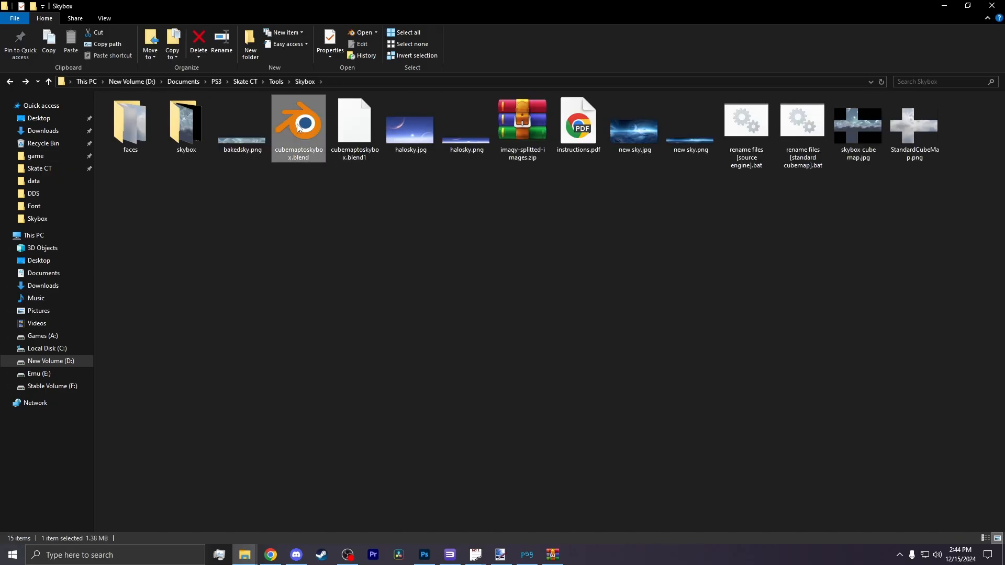
{"action": "double_click", "coordinate": [298, 122]}
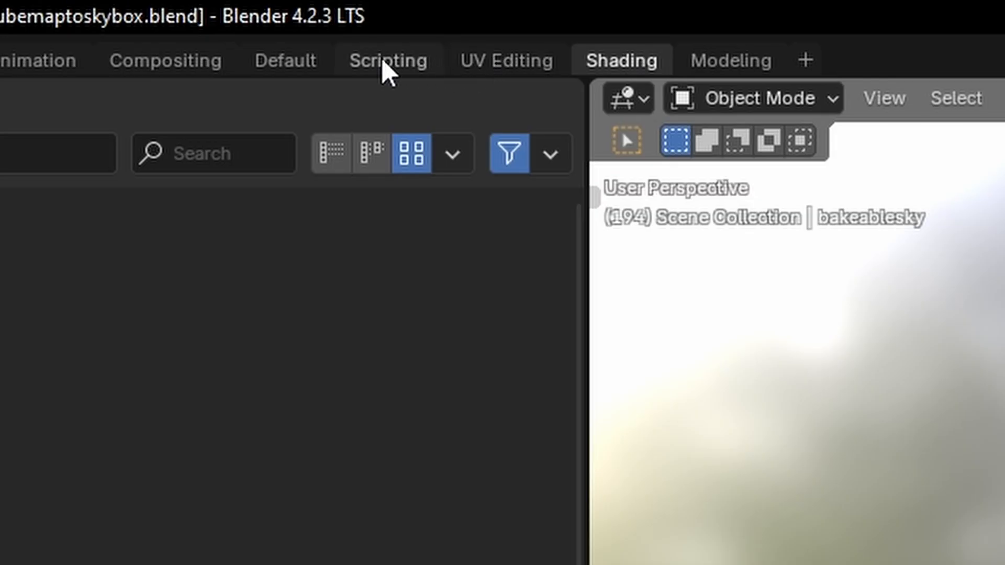
- Run find_faces.py to load the faces, bake the dome sky to the panorama and save bakedsky.png
{"action": "left_click", "coordinate": [387, 60]}
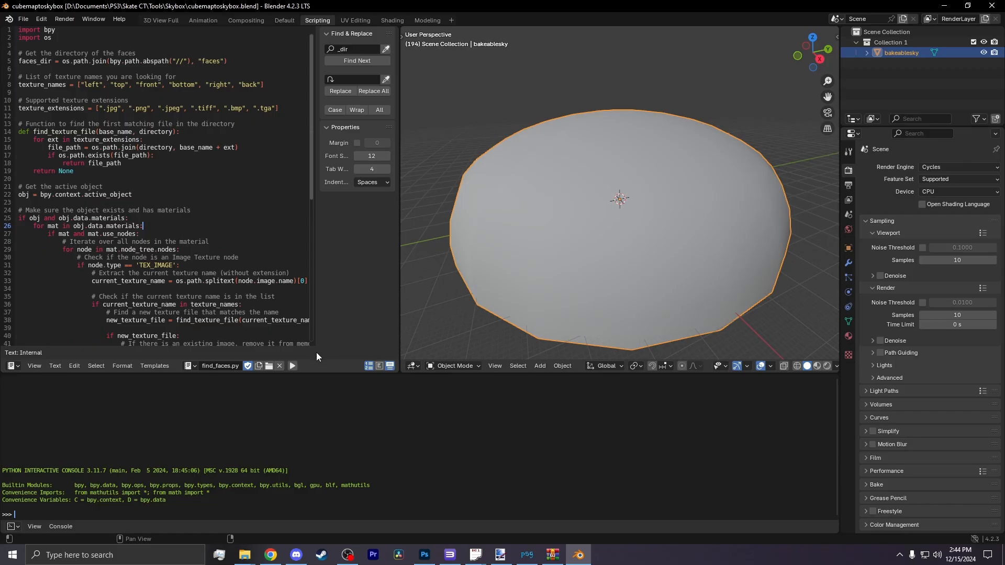
{"action": "left_click", "coordinate": [292, 366]}
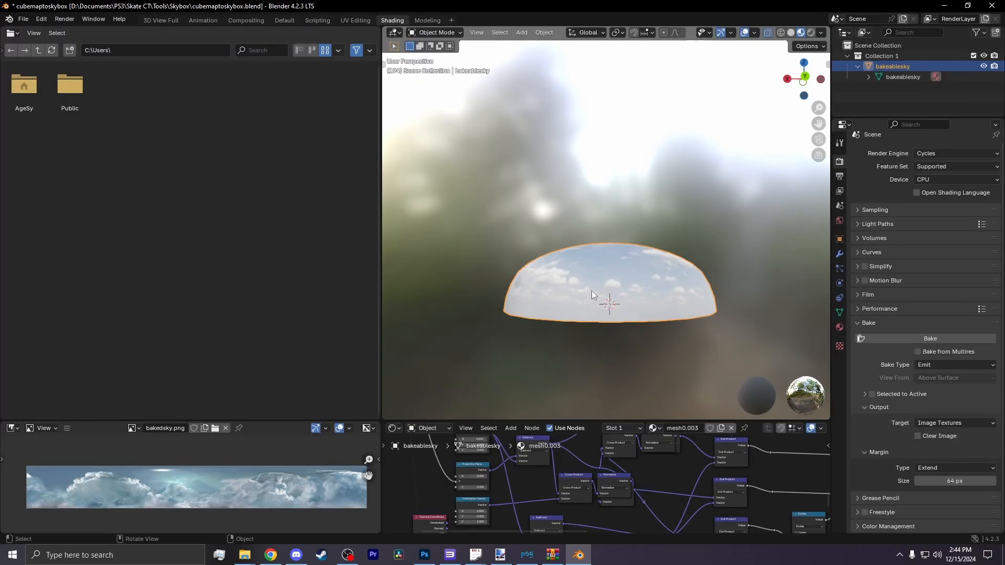
{"action": "mouse_move", "coordinate": [613, 287]}
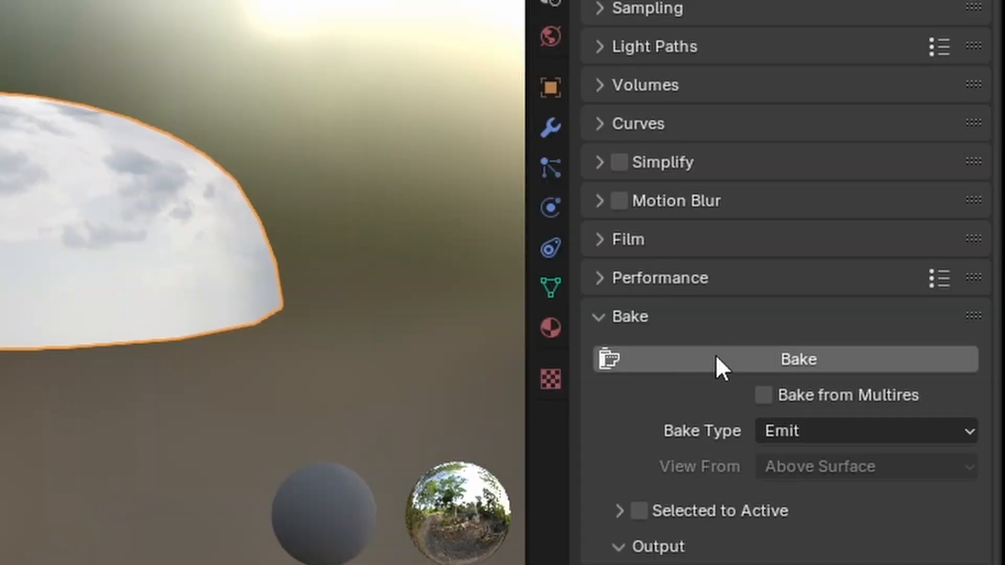
{"action": "left_click", "coordinate": [797, 359]}
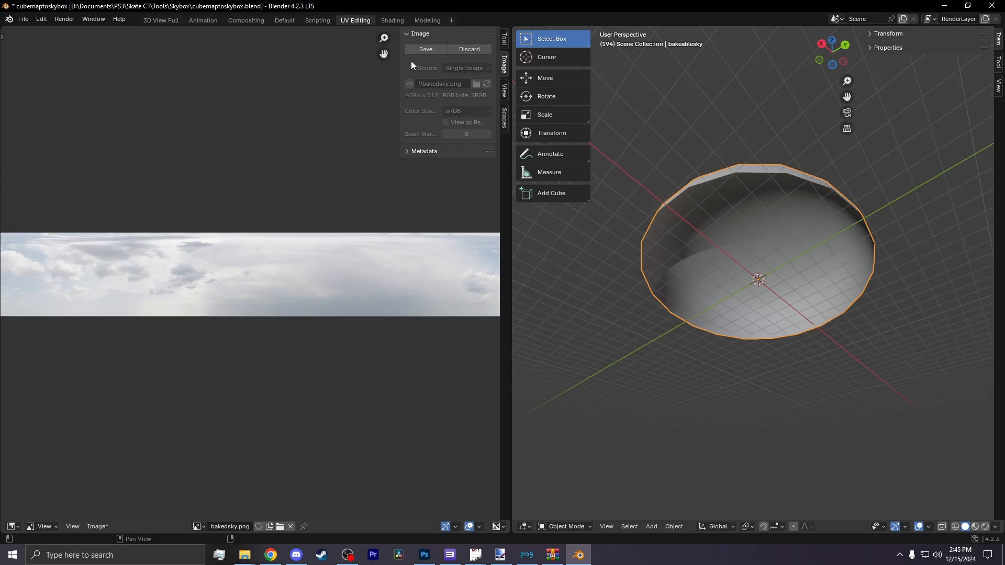
{"action": "left_click", "coordinate": [425, 49]}
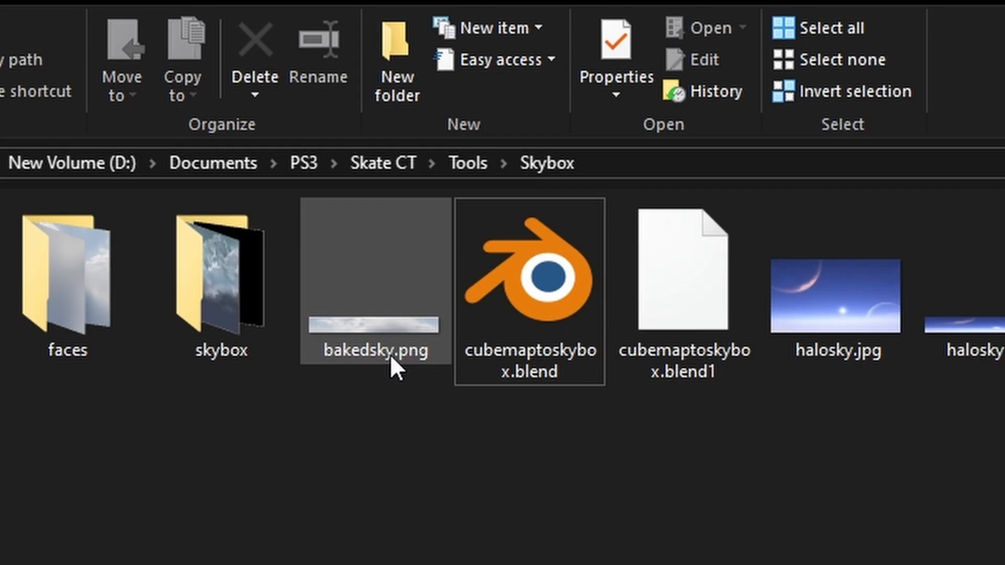
{"action": "mouse_move", "coordinate": [378, 359]}
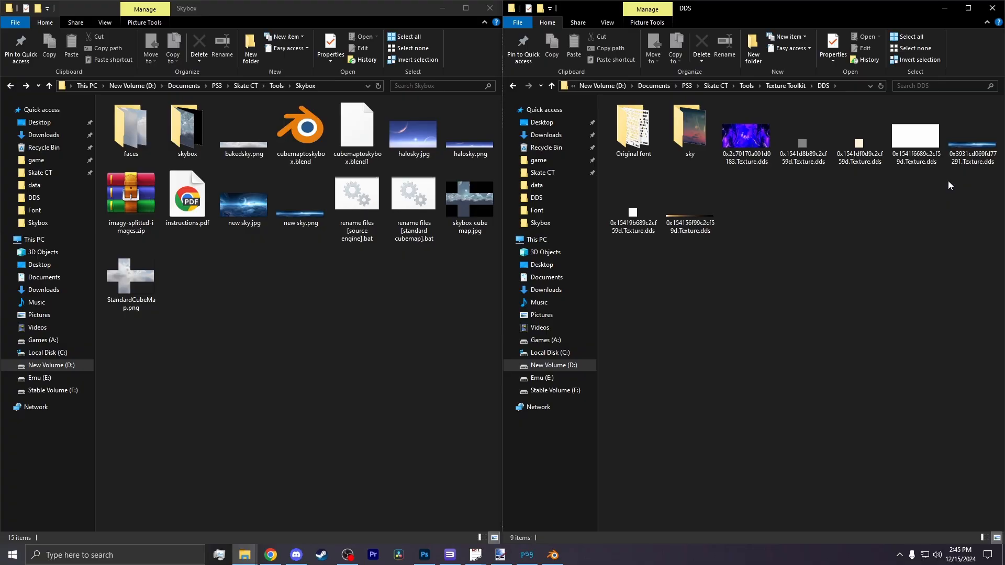
- Load 0x3931cd069fd77291.Texture.dds in Paint.NET and place bakedsky.png onto it as a layer
{"action": "left_click", "coordinate": [970, 138]}
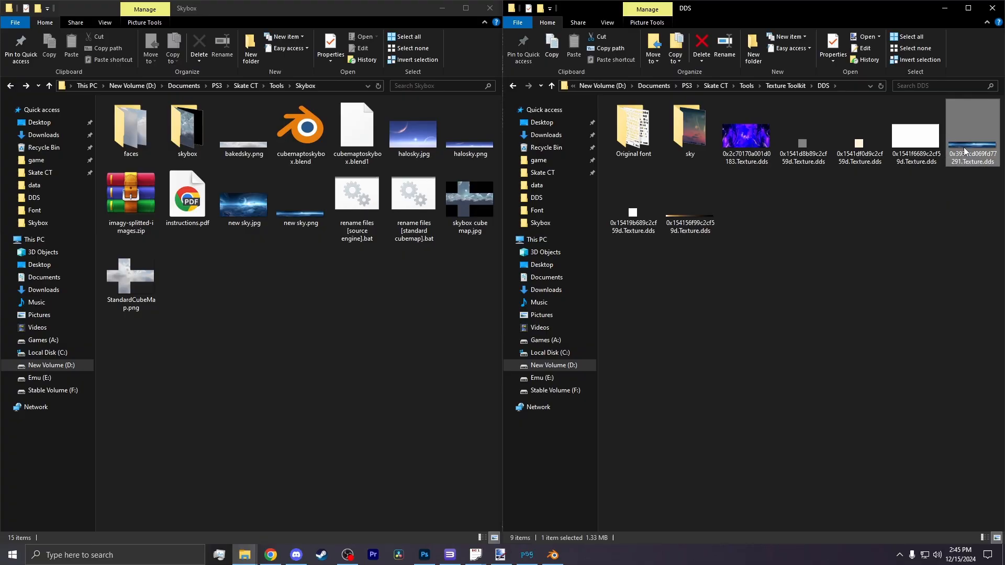
{"action": "double_click", "coordinate": [971, 135]}
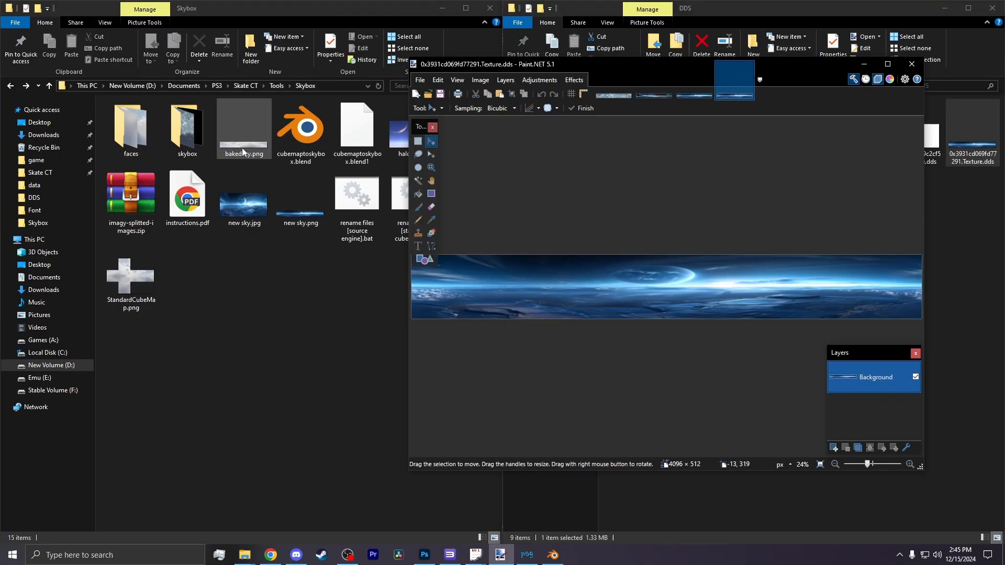
{"action": "left_click_drag", "start_coordinate": [244, 128], "coordinate": [649, 301]}
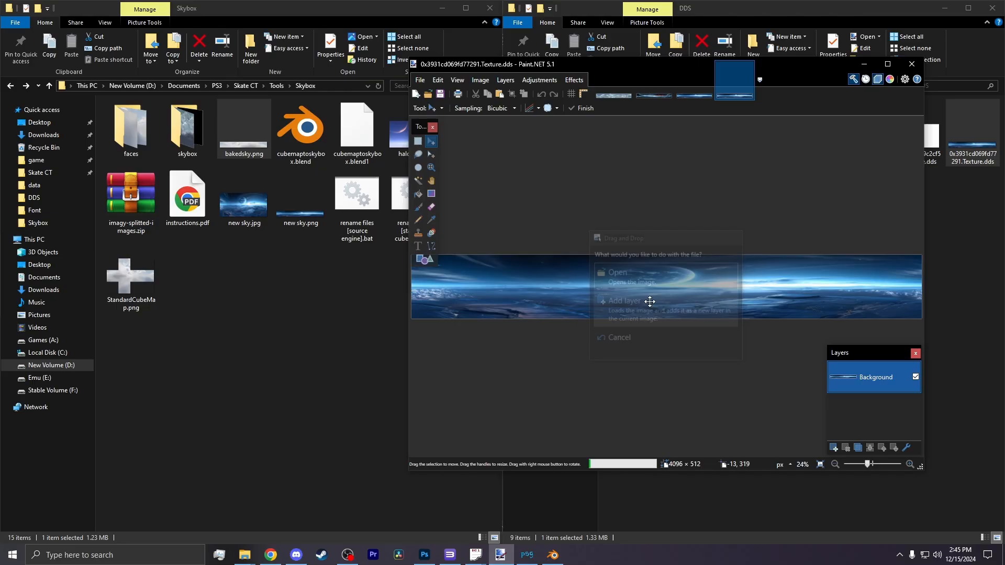
{"action": "left_click", "coordinate": [622, 301]}
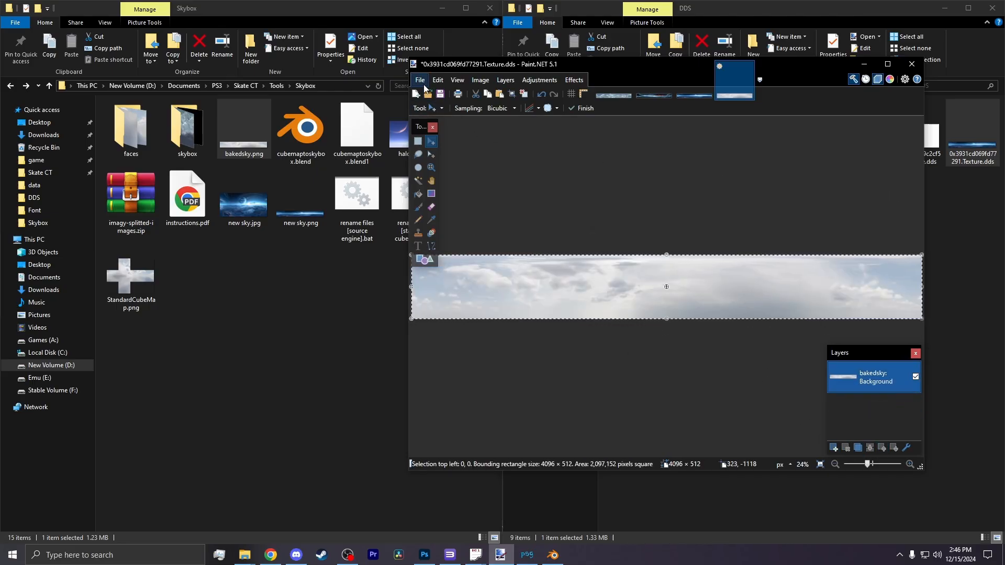
- Save the edited texture over the original DDS file via Save As
{"action": "left_click", "coordinate": [420, 79]}
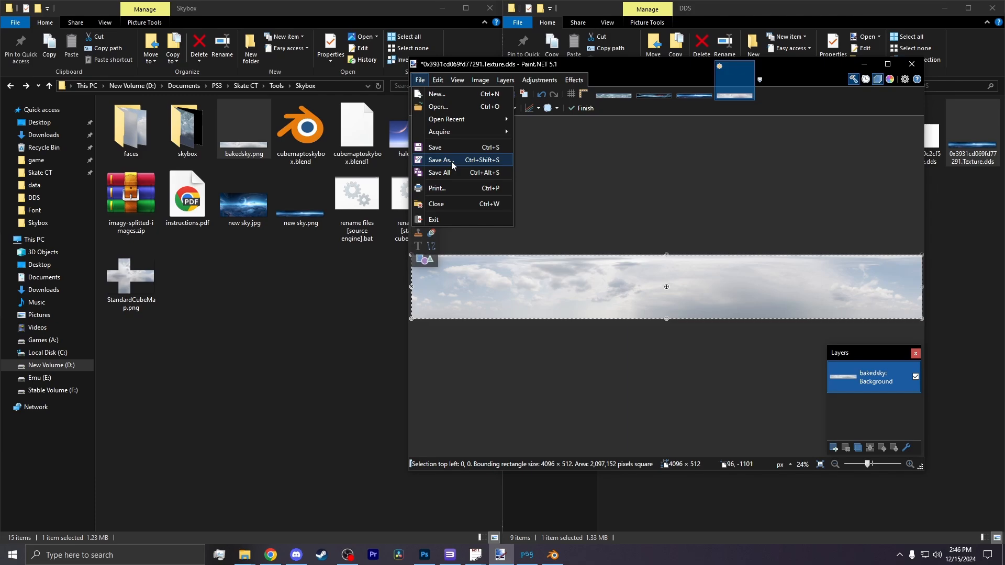
{"action": "left_click", "coordinate": [440, 159]}
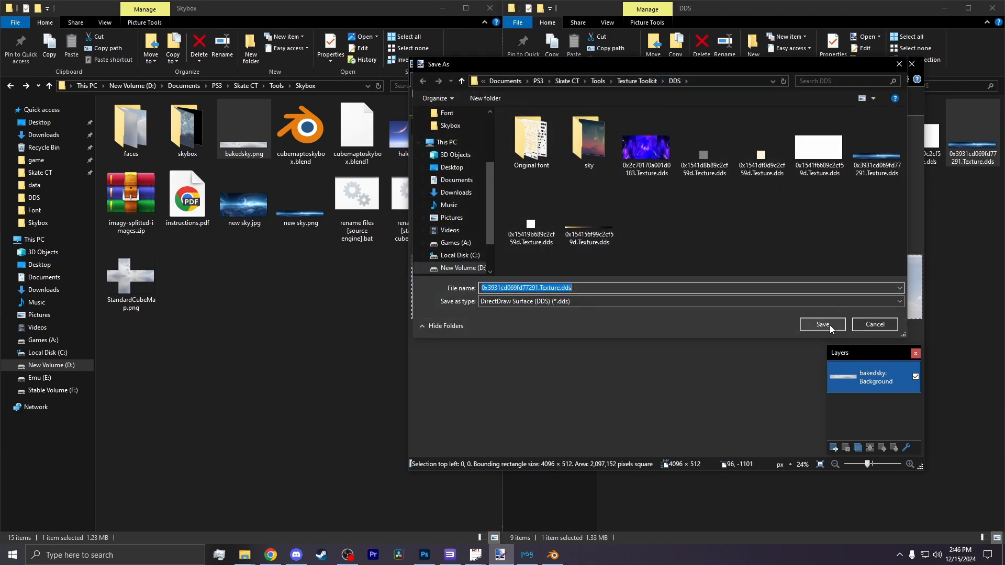
{"action": "left_click", "coordinate": [823, 324]}
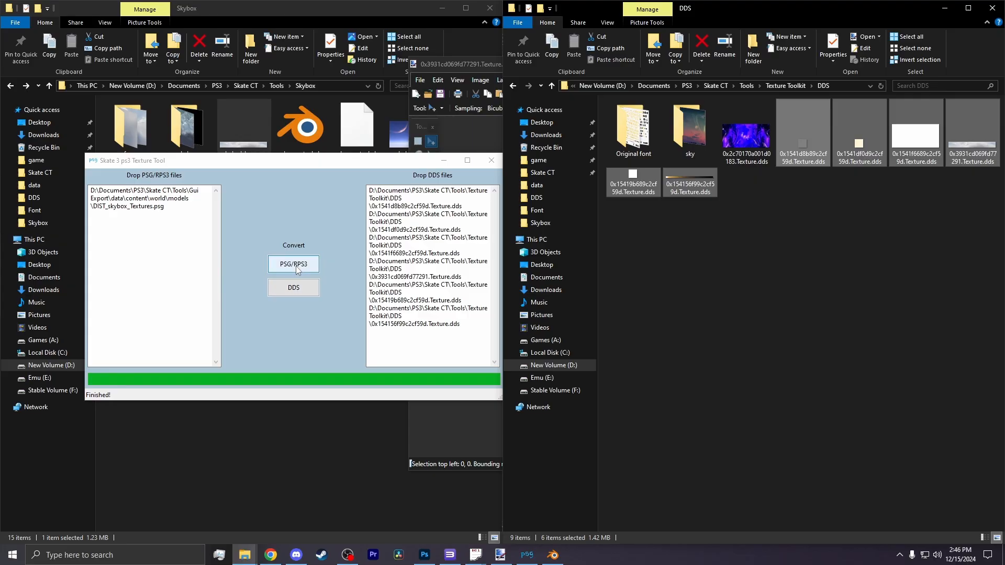
- Convert the DDS files into DIST_skybox_Textures.psg, dismiss the log and close the Noesis preview
{"action": "left_click", "coordinate": [293, 264]}
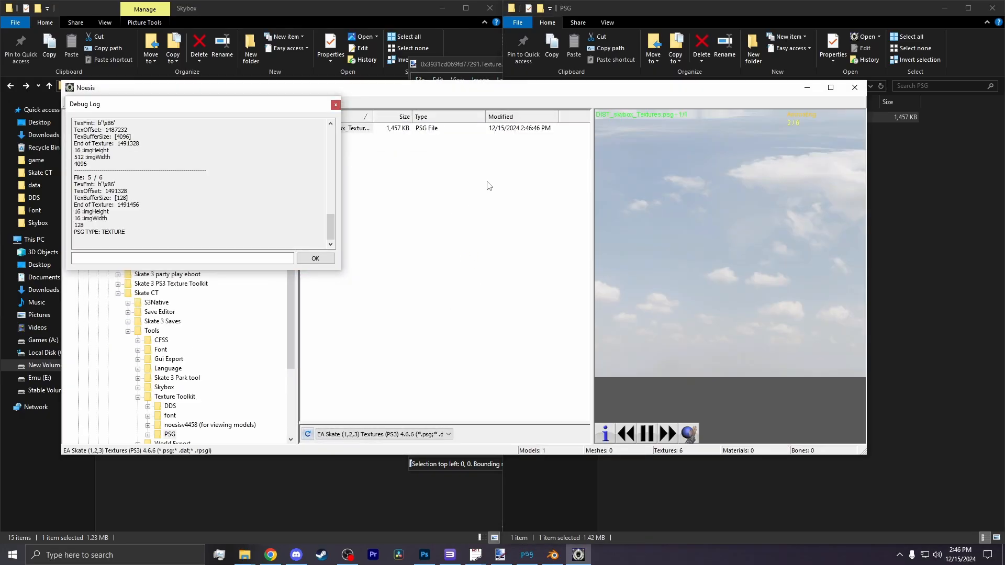
{"action": "left_click", "coordinate": [315, 257]}
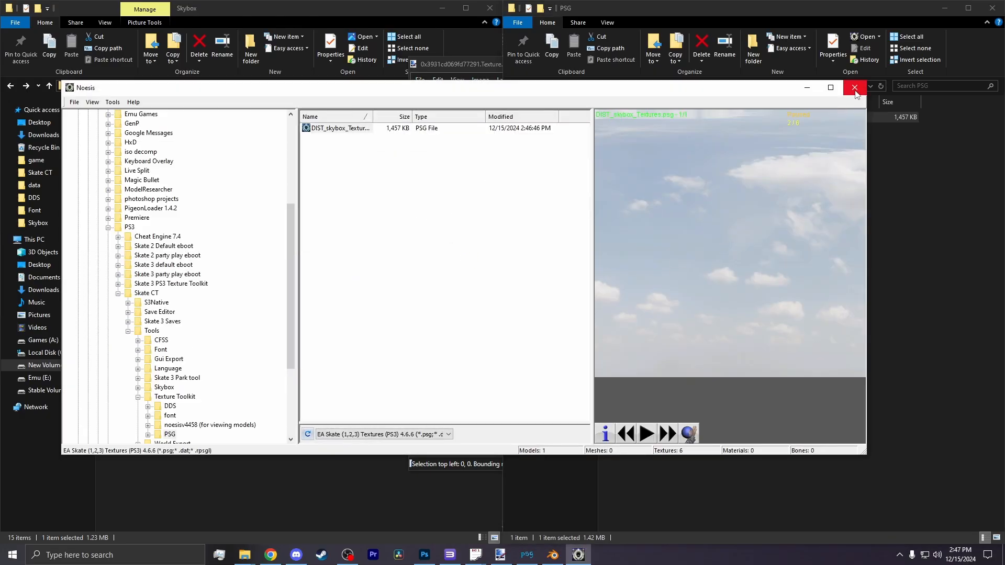
{"action": "mouse_move", "coordinate": [855, 87]}
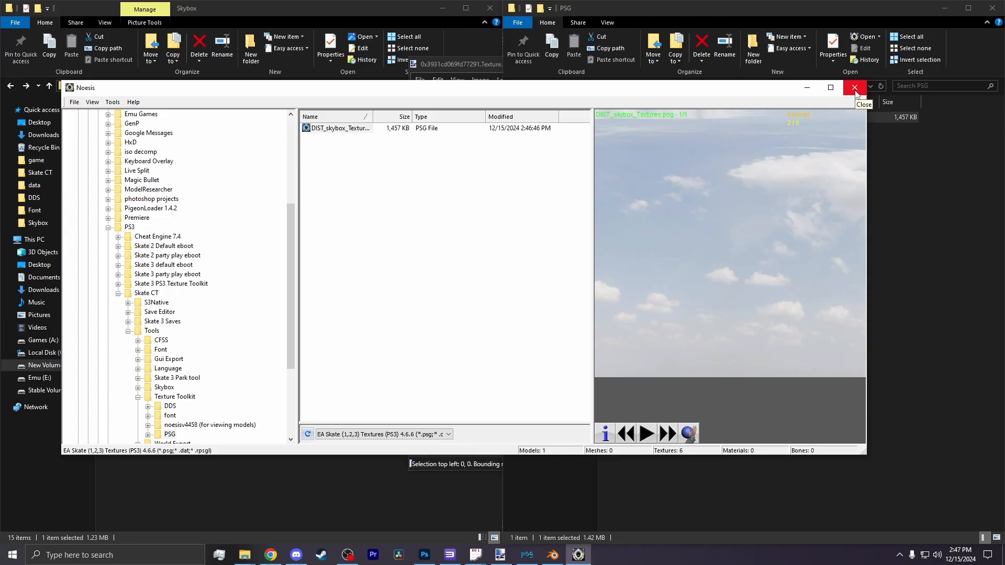
{"action": "left_click", "coordinate": [854, 87]}
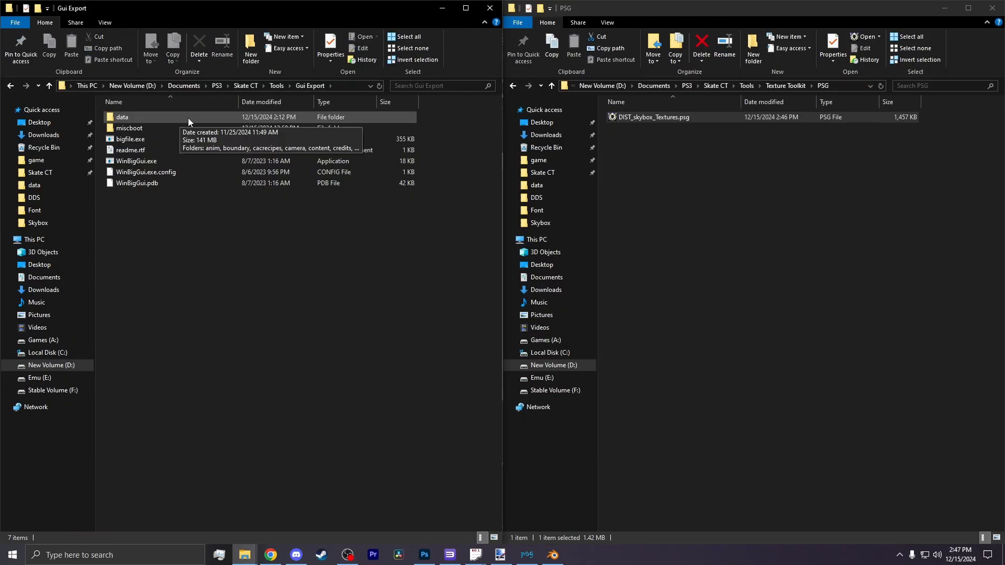
- Build a BIG archive from the export's data folder and save it as miscload
{"action": "double_click", "coordinate": [122, 116]}
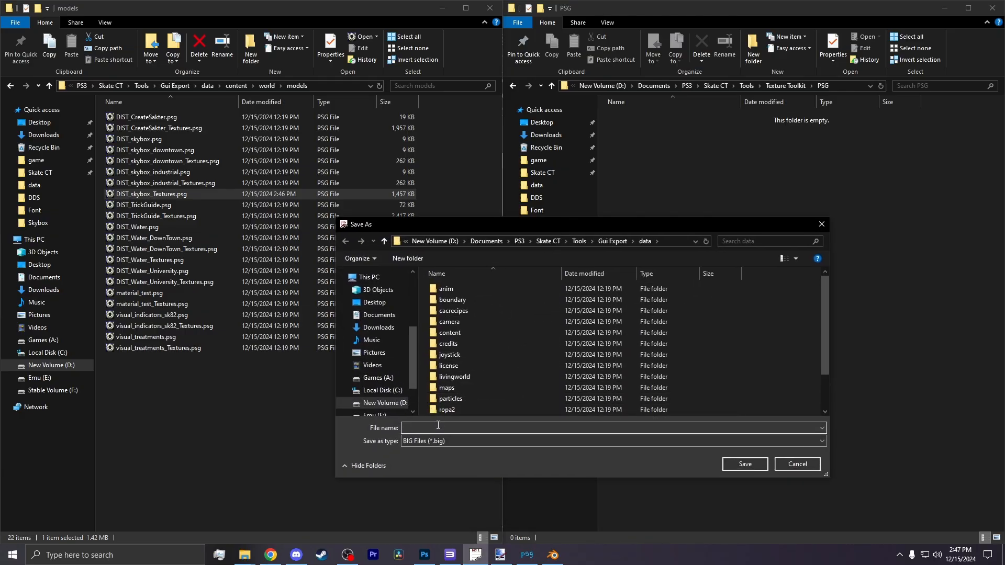
{"action": "type", "text": "miscload"}
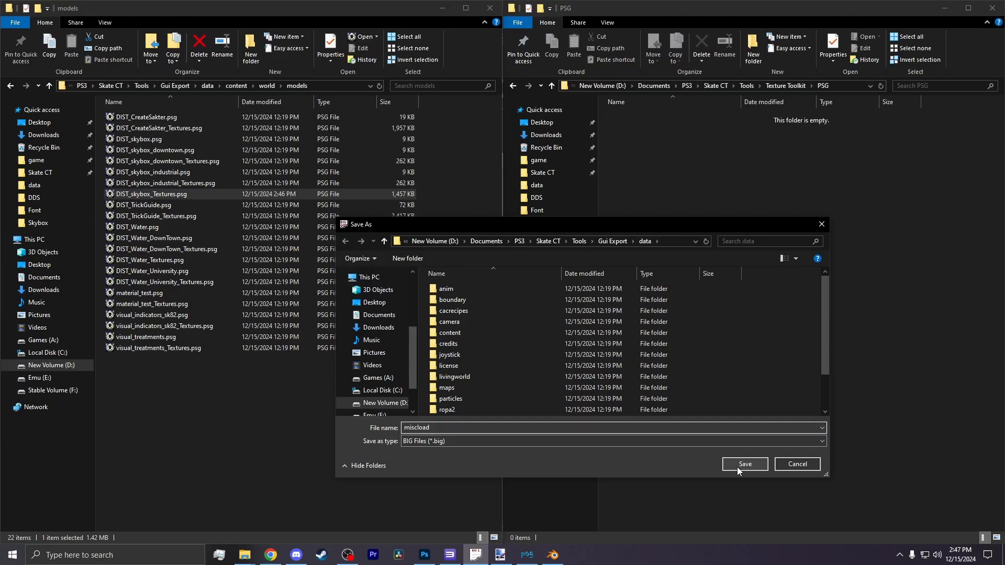
{"action": "left_click", "coordinate": [744, 464]}
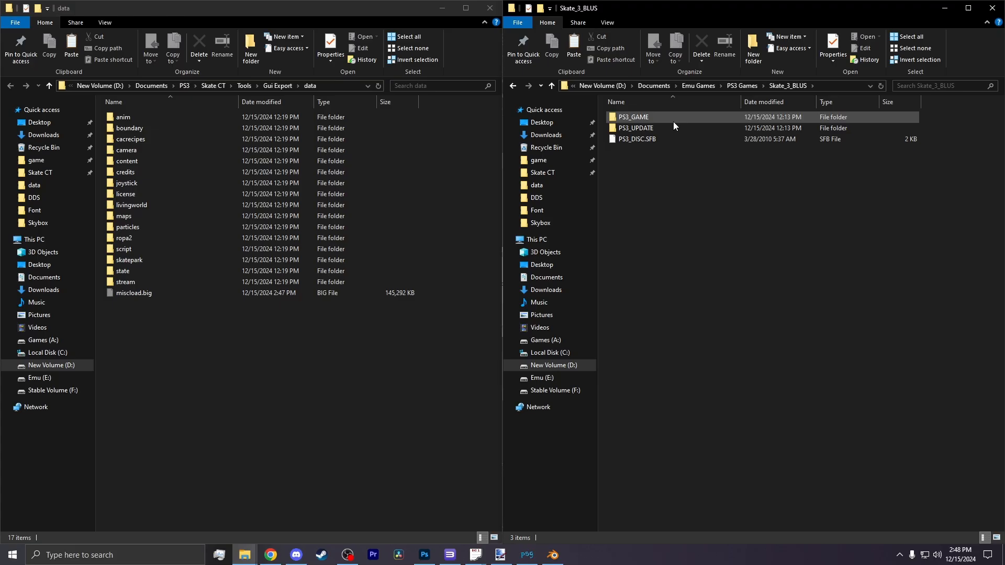
- Enter the PS3_GAME folder inside the Skate_3_BLUS installation
{"action": "double_click", "coordinate": [632, 116]}
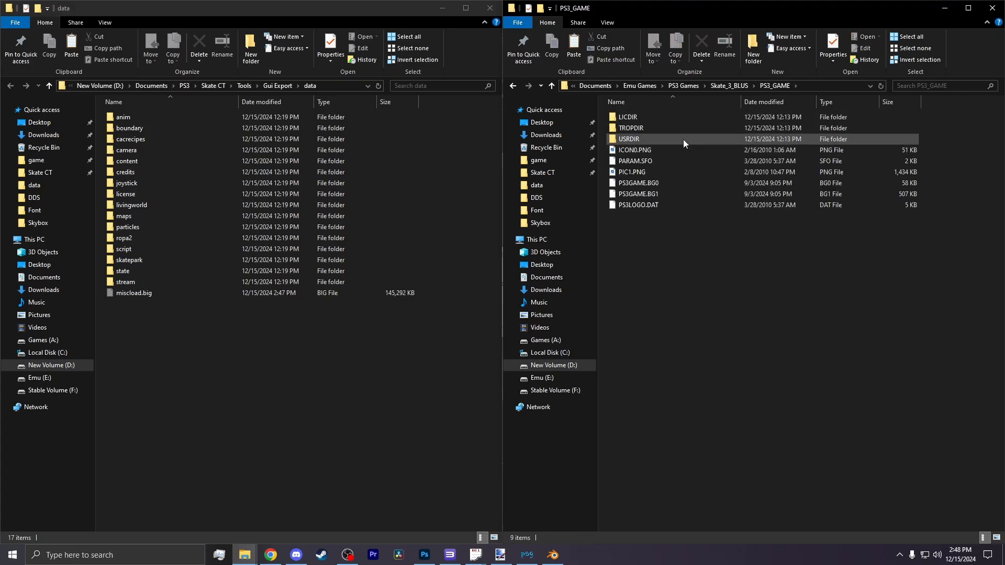